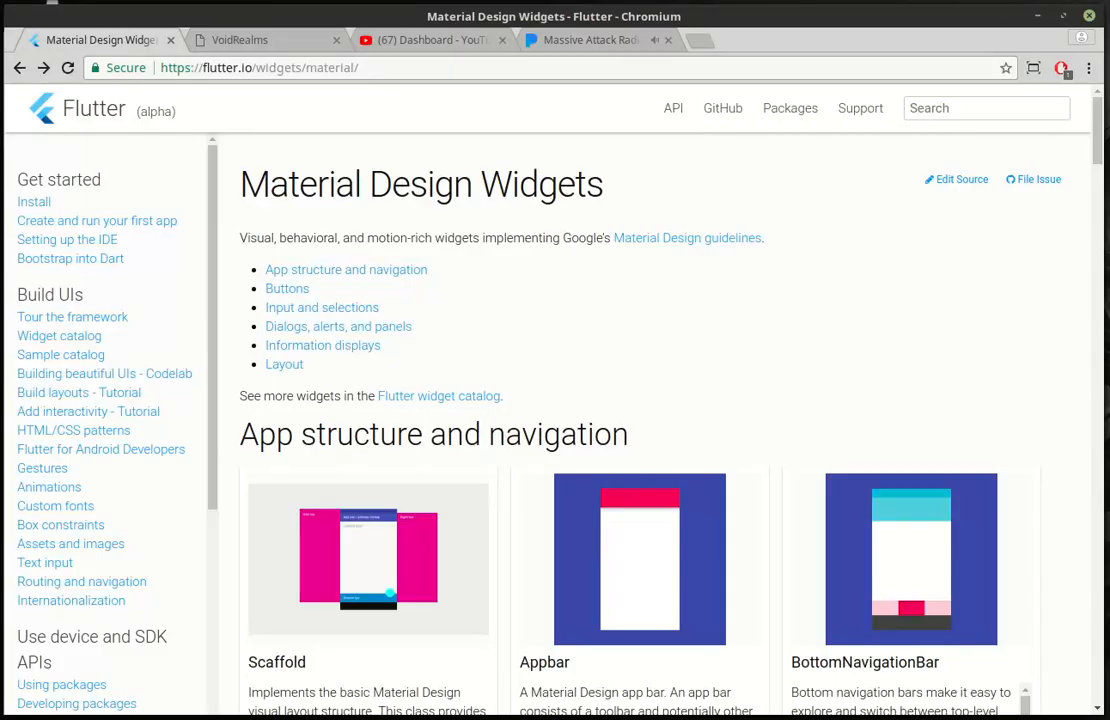
Step: Scroll the Material Design Widgets page down toward the Drawer card
scroll(down, 3)
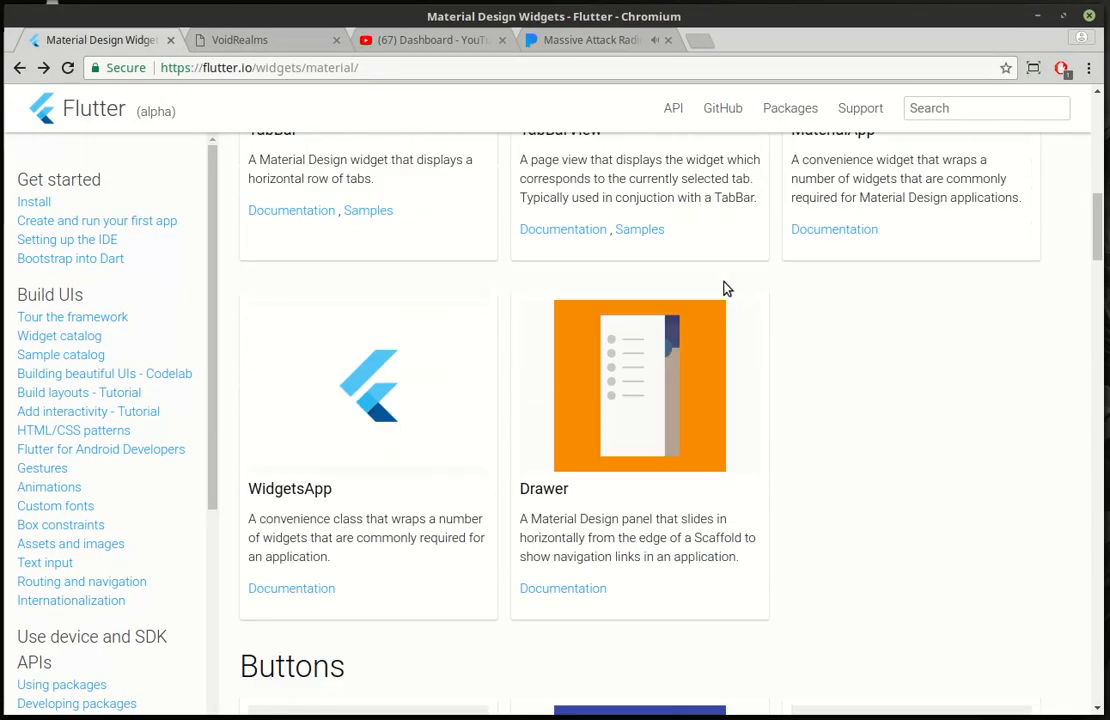
mouse_move(546, 520)
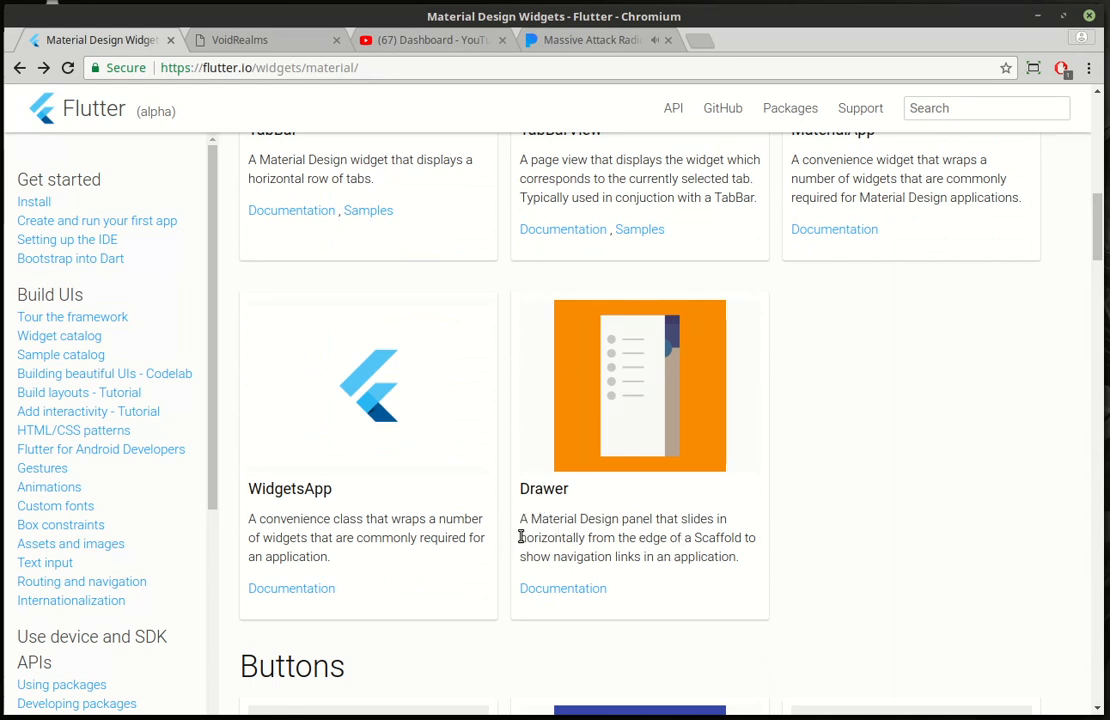
mouse_move(570, 544)
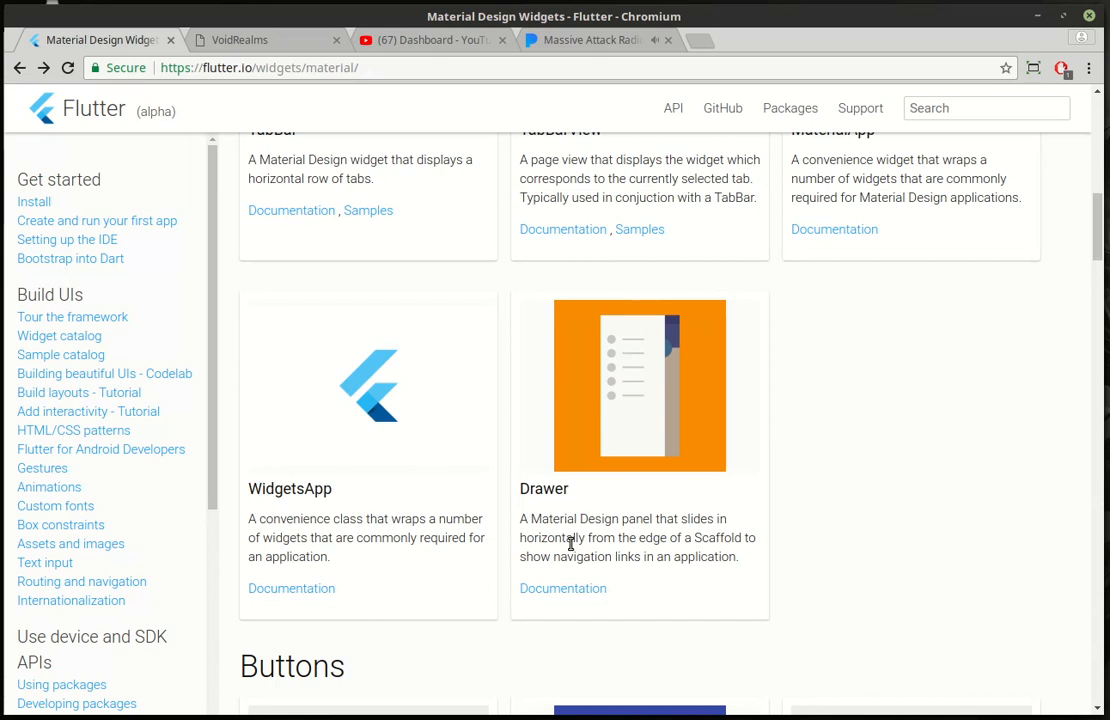
mouse_move(635, 558)
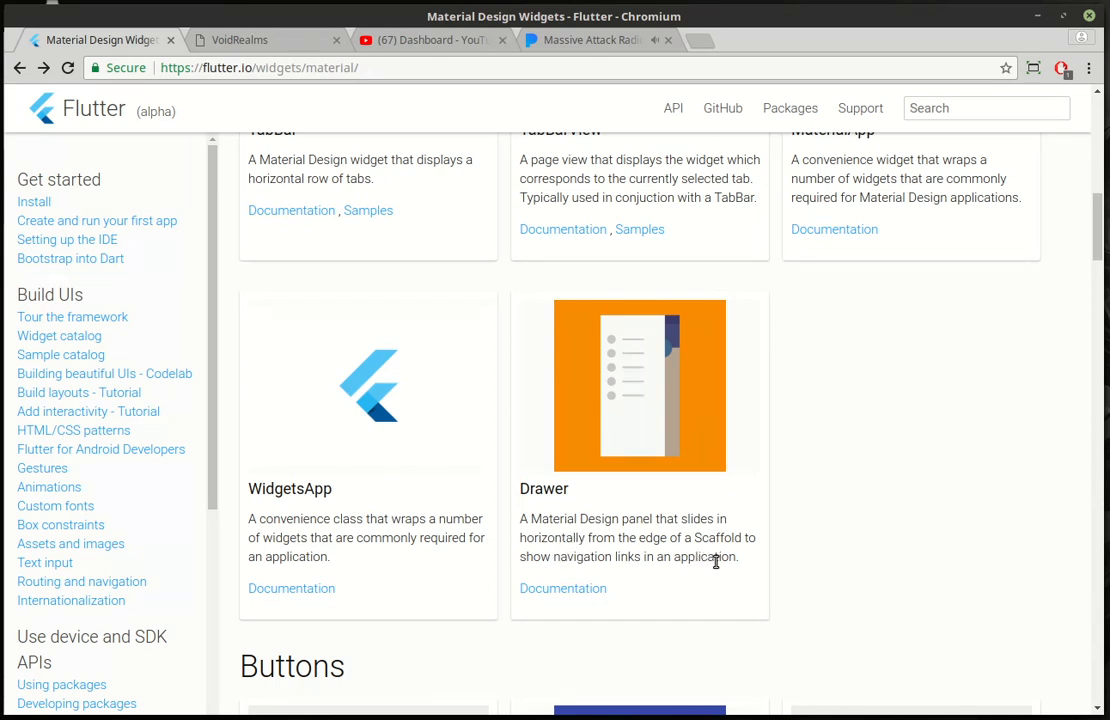
mouse_move(718, 665)
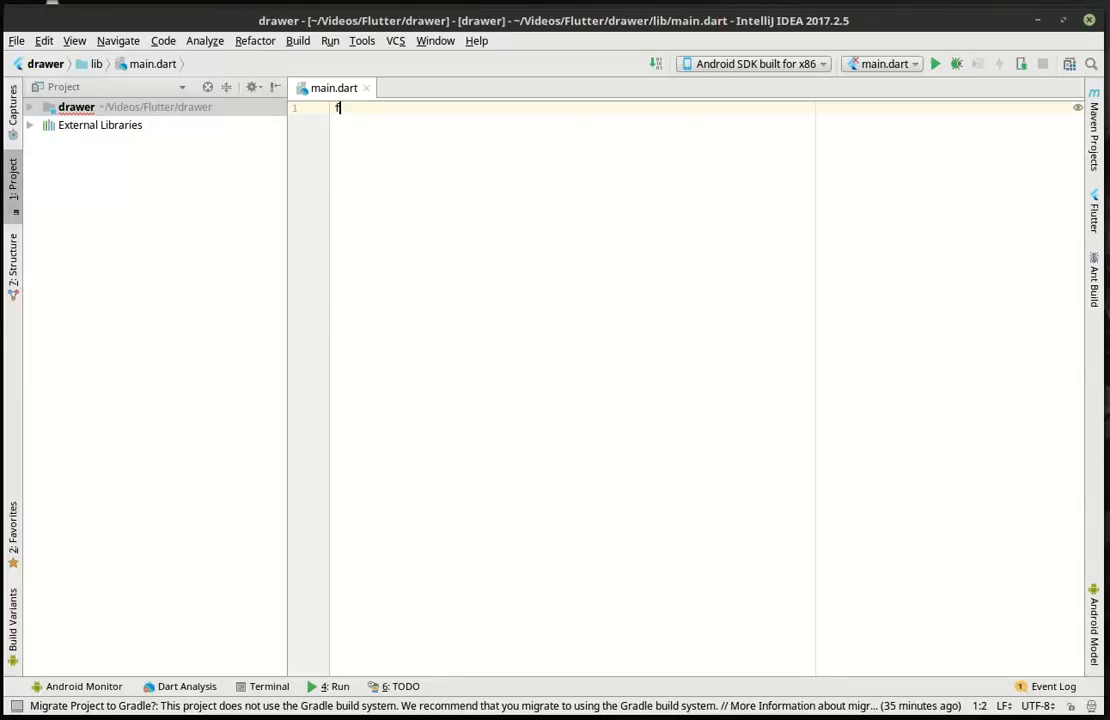
Step: Expand the Flutter live template into a MyApp StatefulWidget with Scaffold, AppBar and Column body
text(lutter/material.dart';)
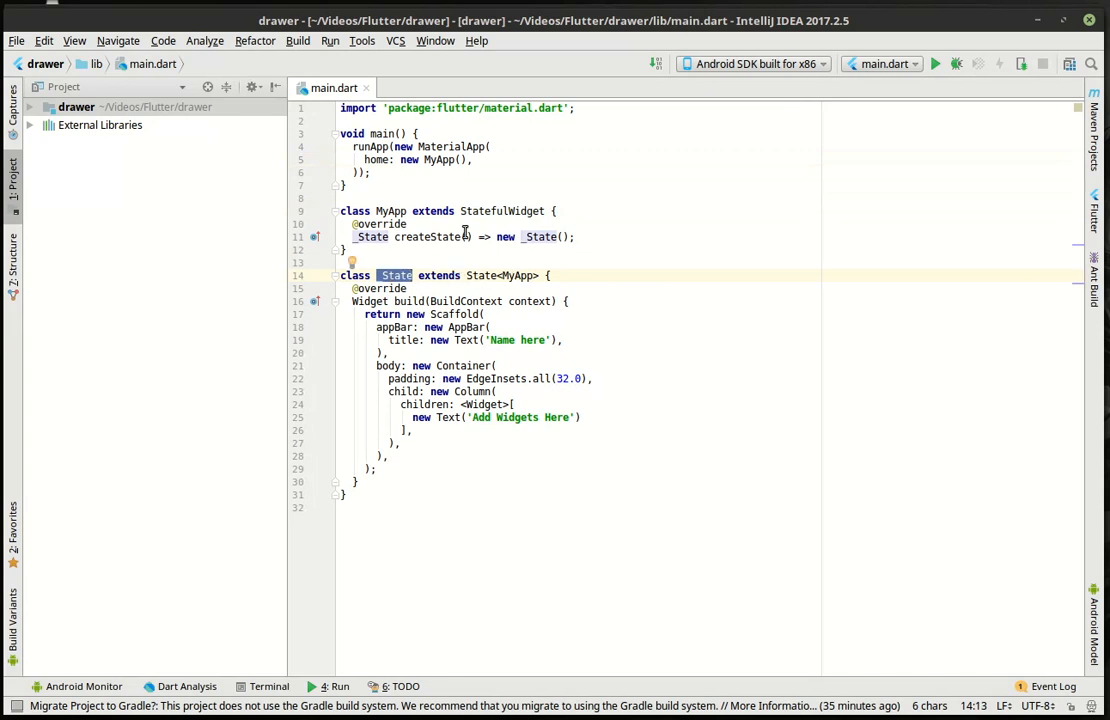
mouse_move(542, 275)
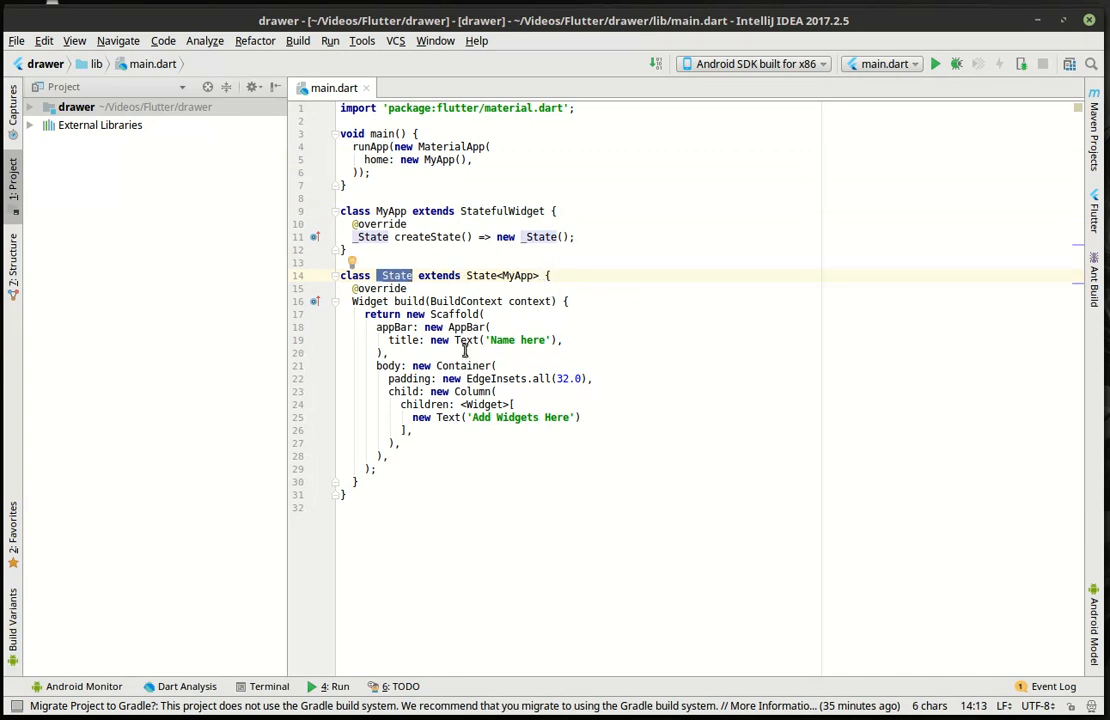
mouse_move(450, 301)
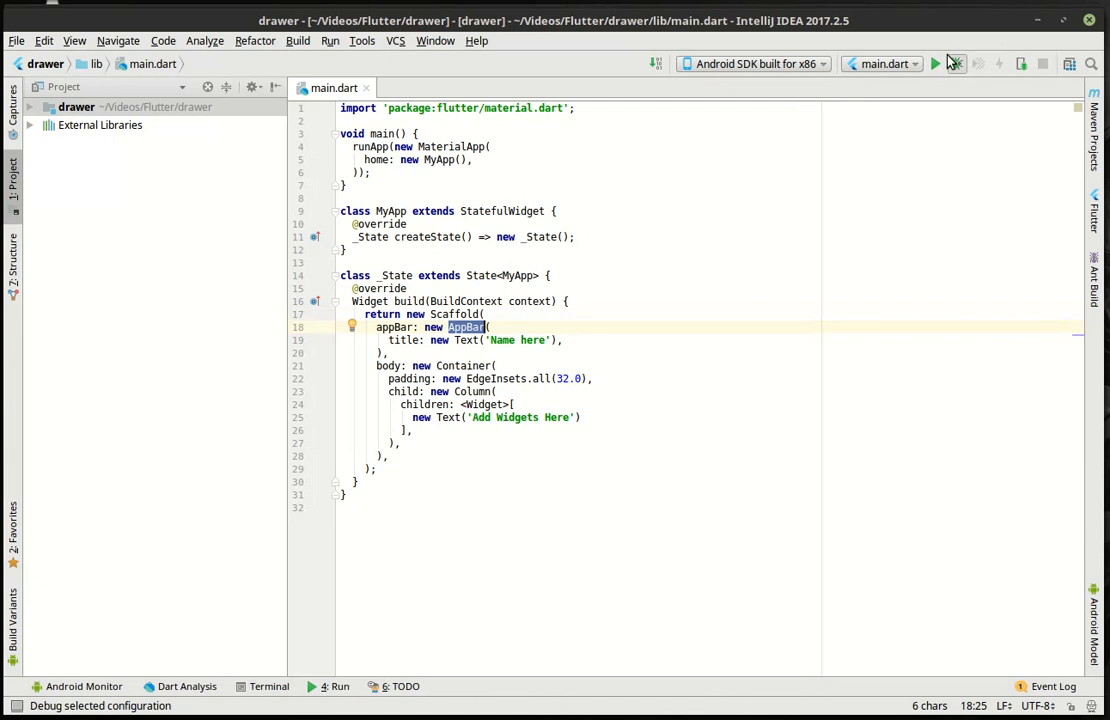
Step: Launch the starter app in debug mode on the Android emulator
click(935, 63)
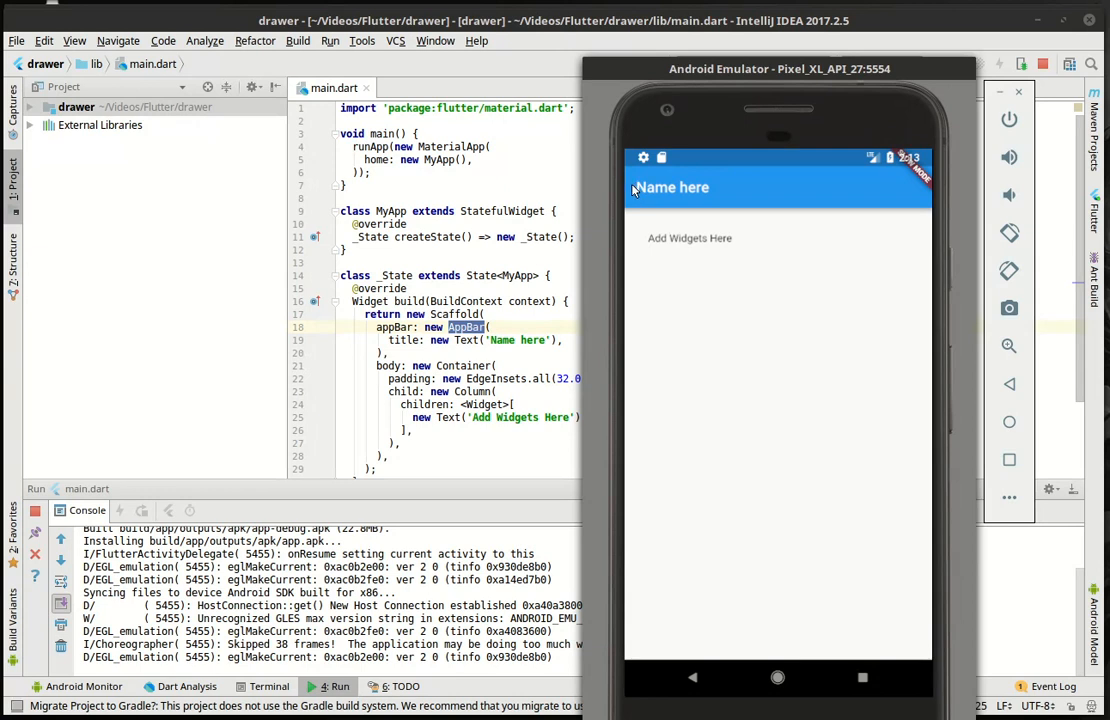
mouse_move(775, 218)
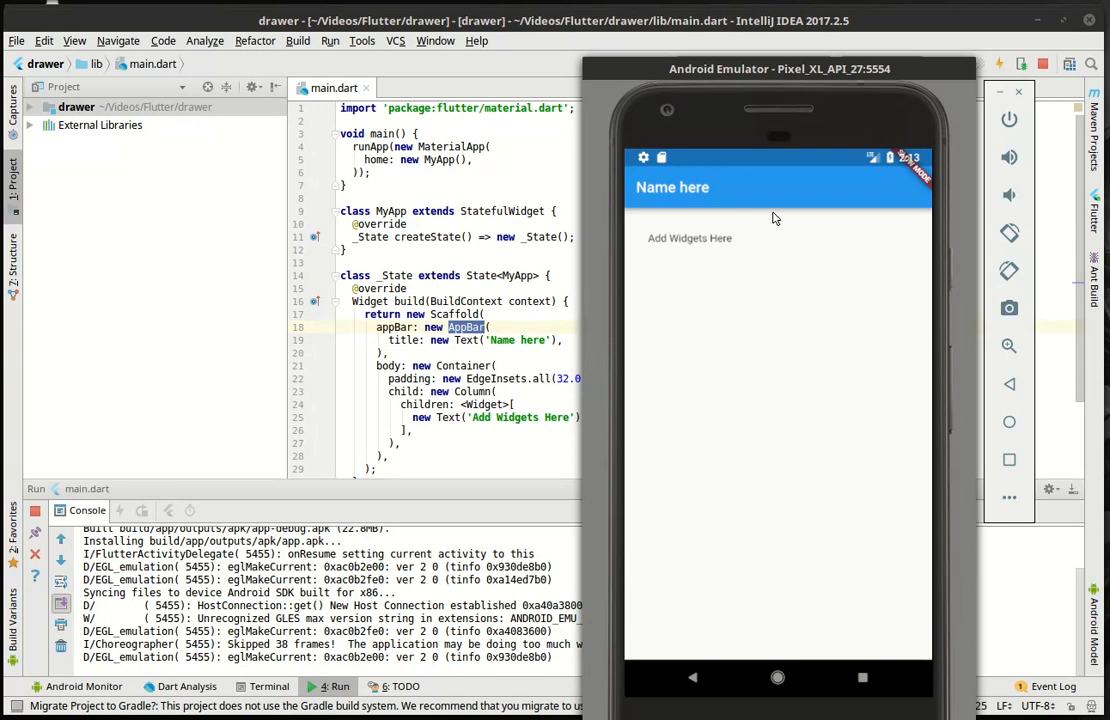
mouse_move(827, 84)
text(drawer: new Drawer()
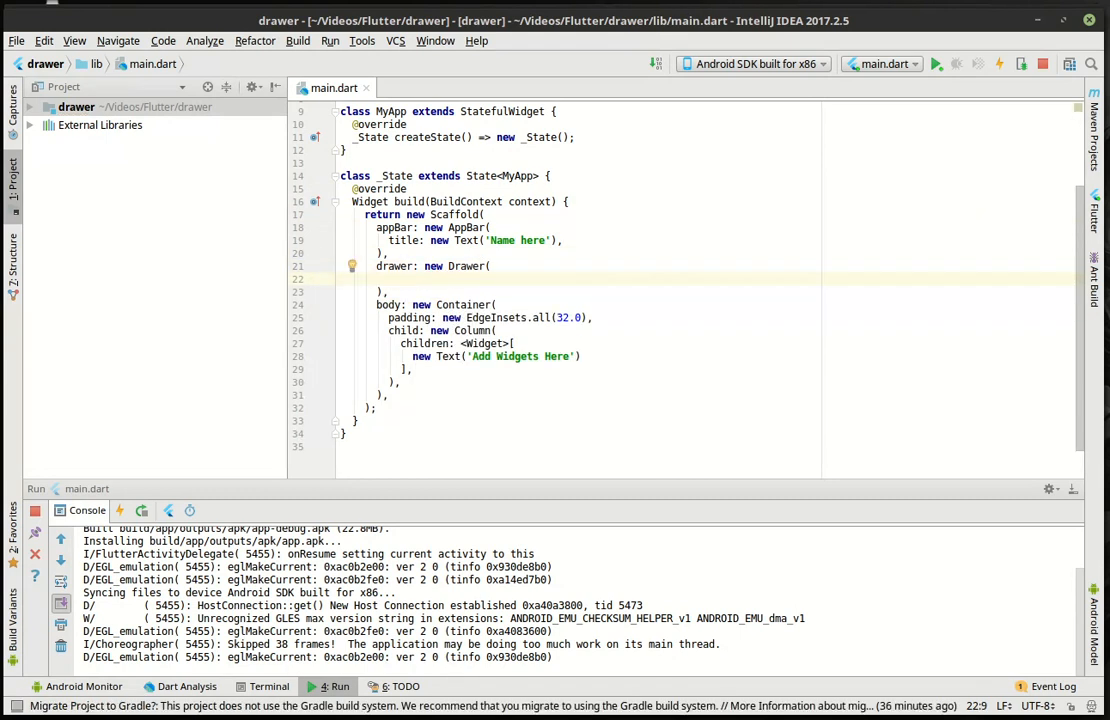
Step: Give the drawer a Container with EdgeInsets.all(32.0) padding and a 'Hello Drawer' Text child
text(child: new Container()
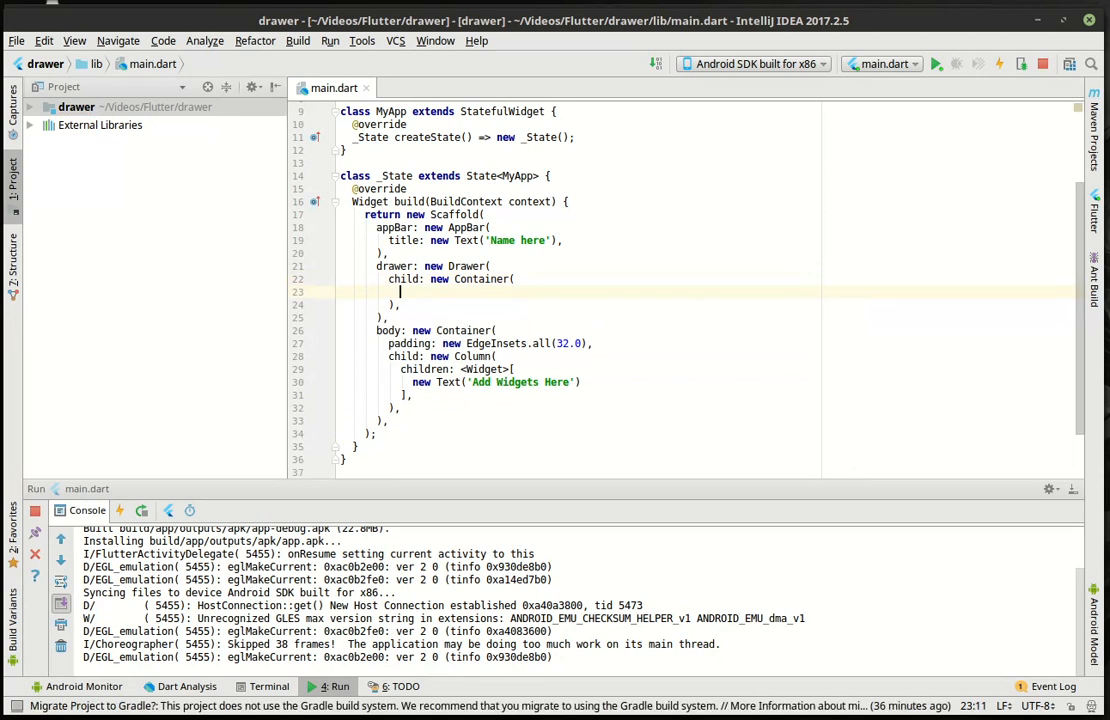
text(padding: ,)
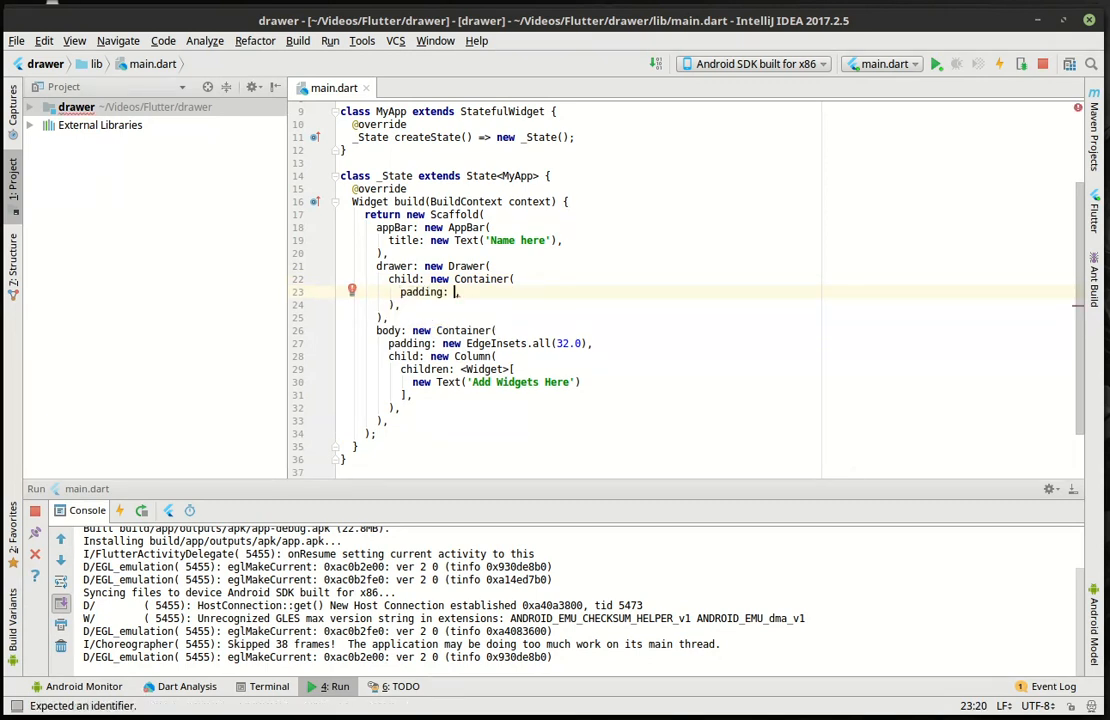
text(new EdgeInsets.all(value))
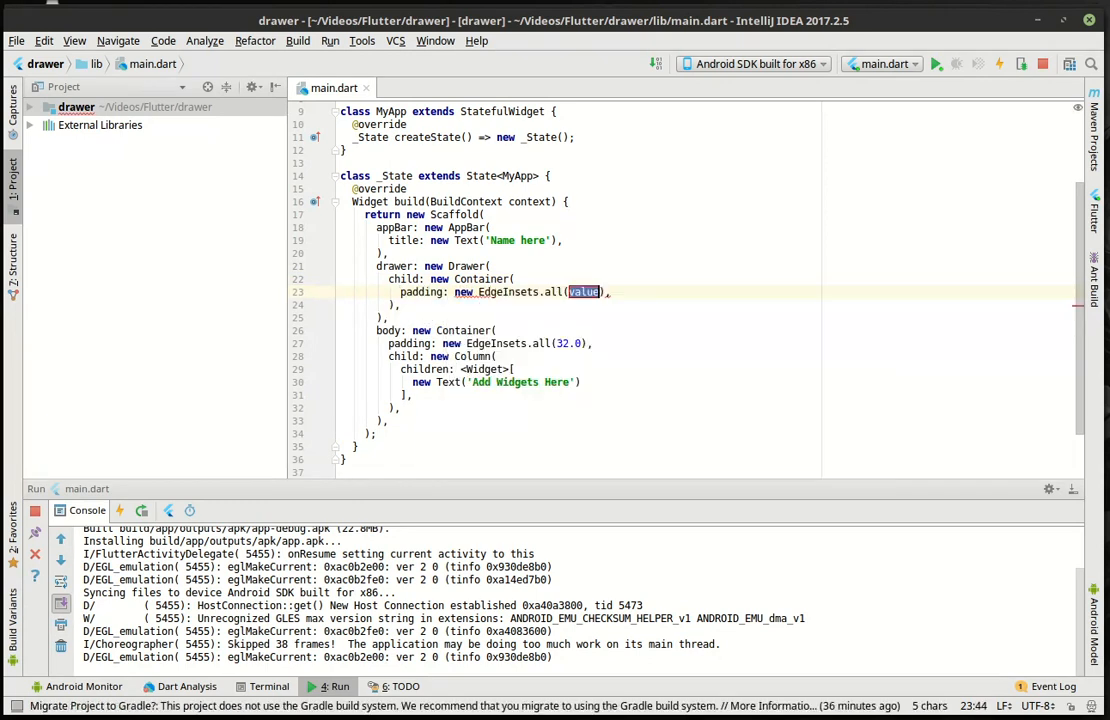
mouse_move(584, 292)
text(32.0)
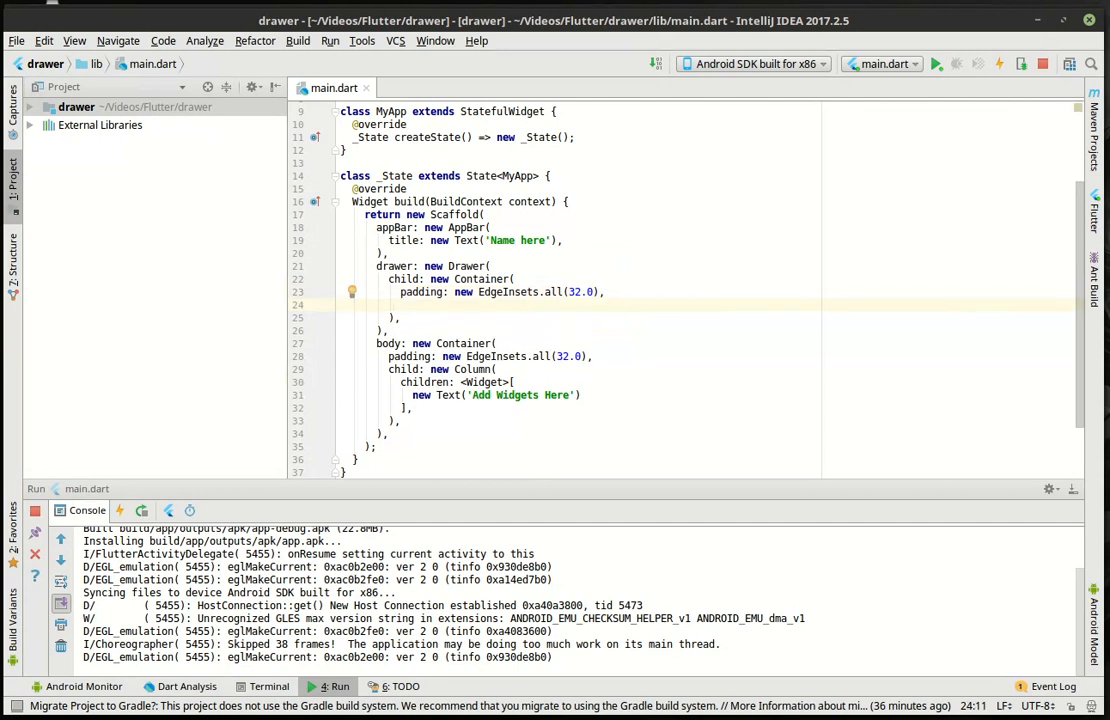
text(child: ,)
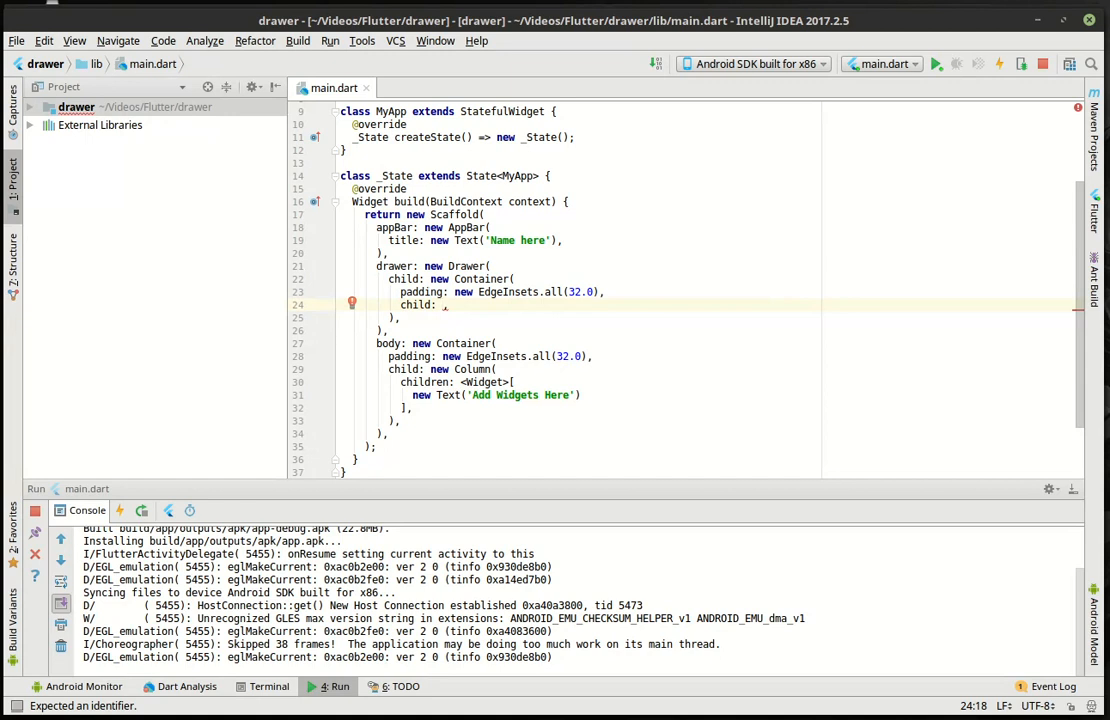
text(new)
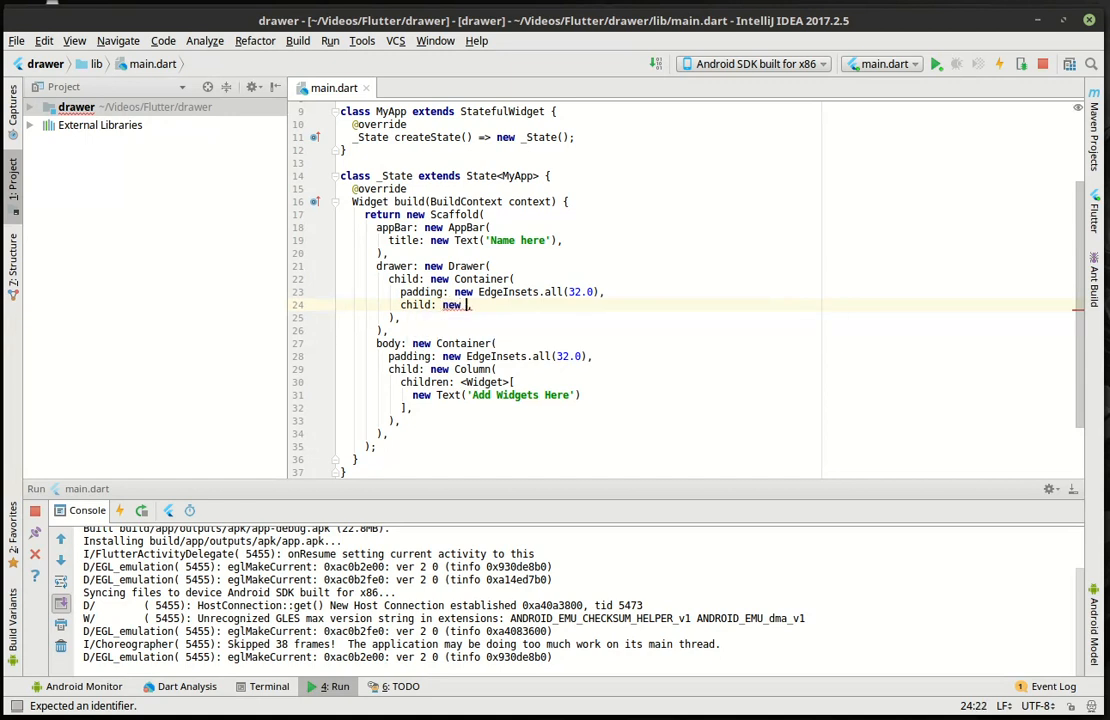
text(TextStyl)
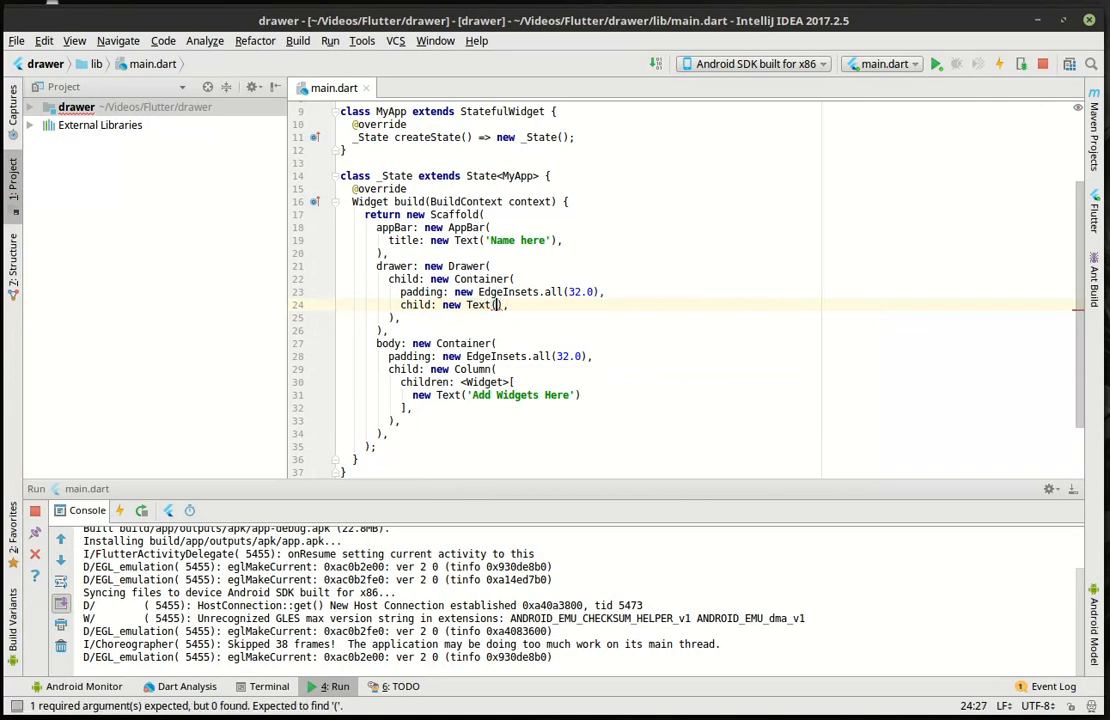
text(Hell')
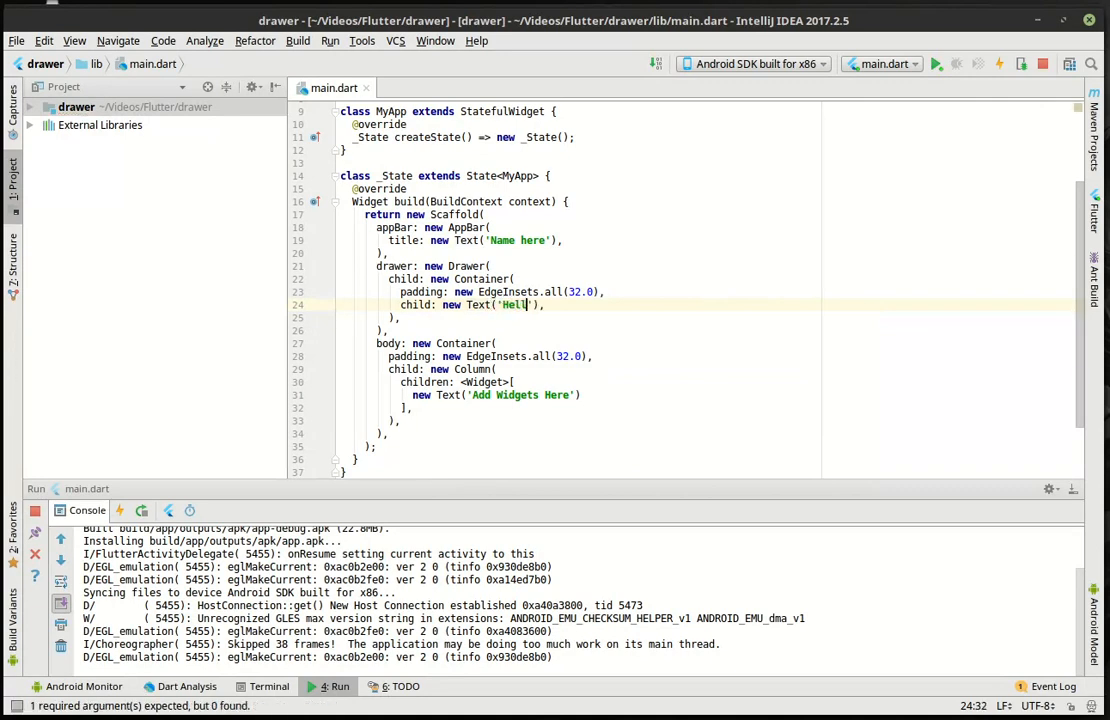
text(o Drawer)
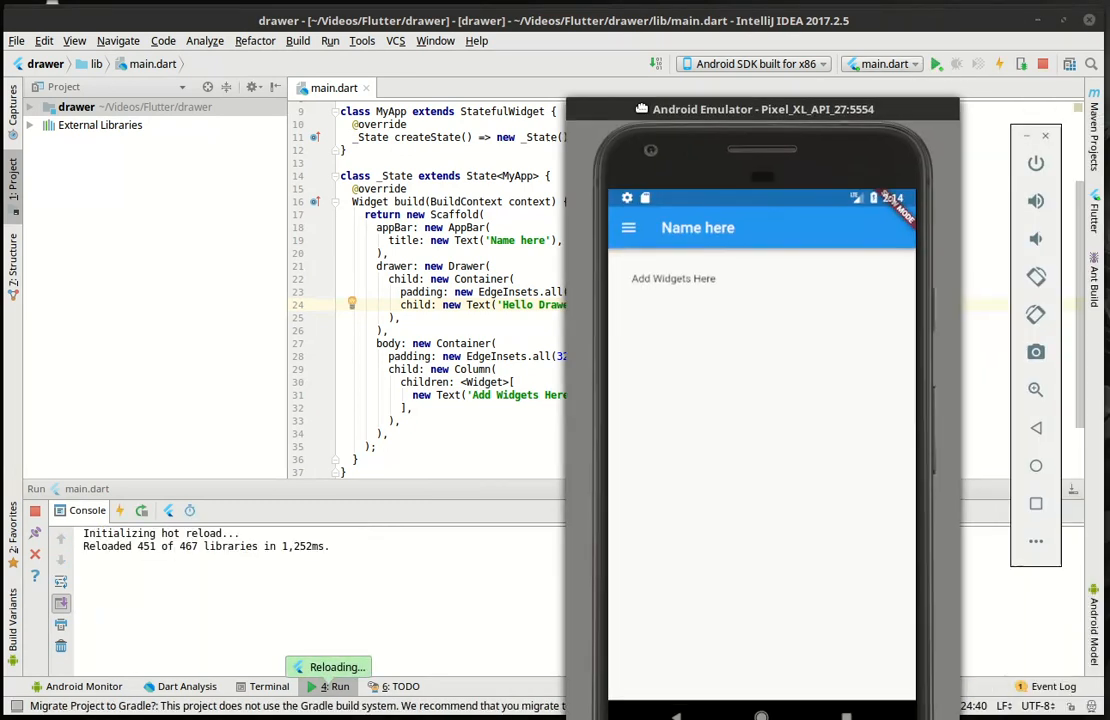
Step: Reposition the emulator and open the app's drawer to see 'Hello Drawer'
drag(760, 109, 584, 75)
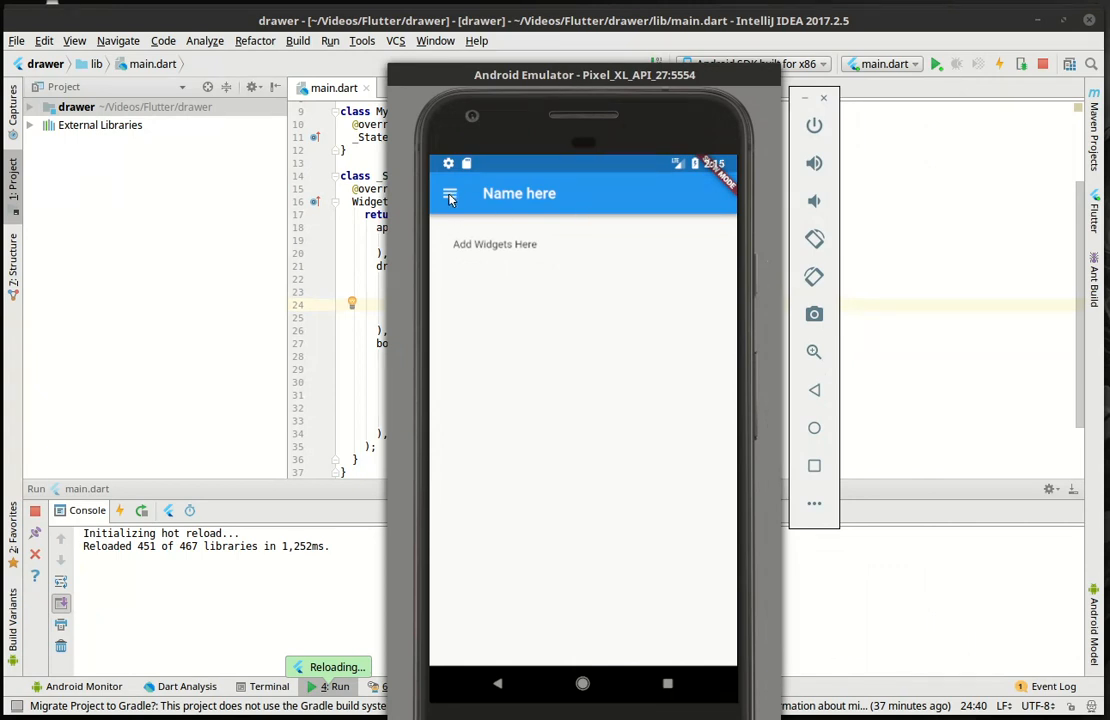
click(450, 194)
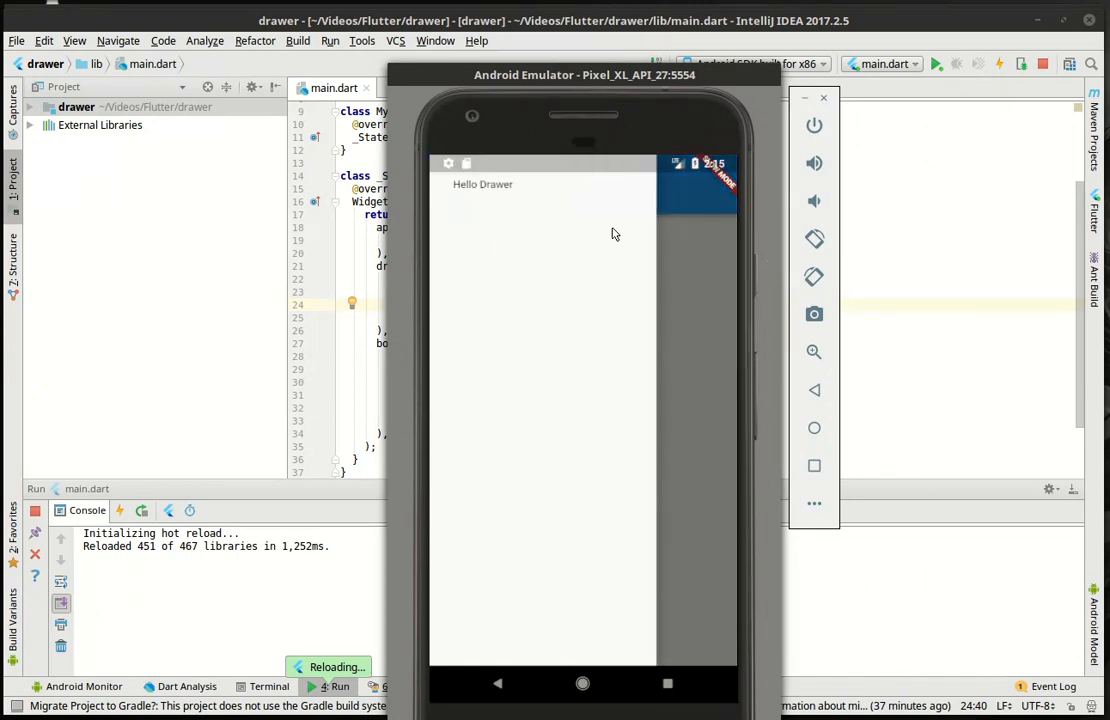
mouse_move(509, 315)
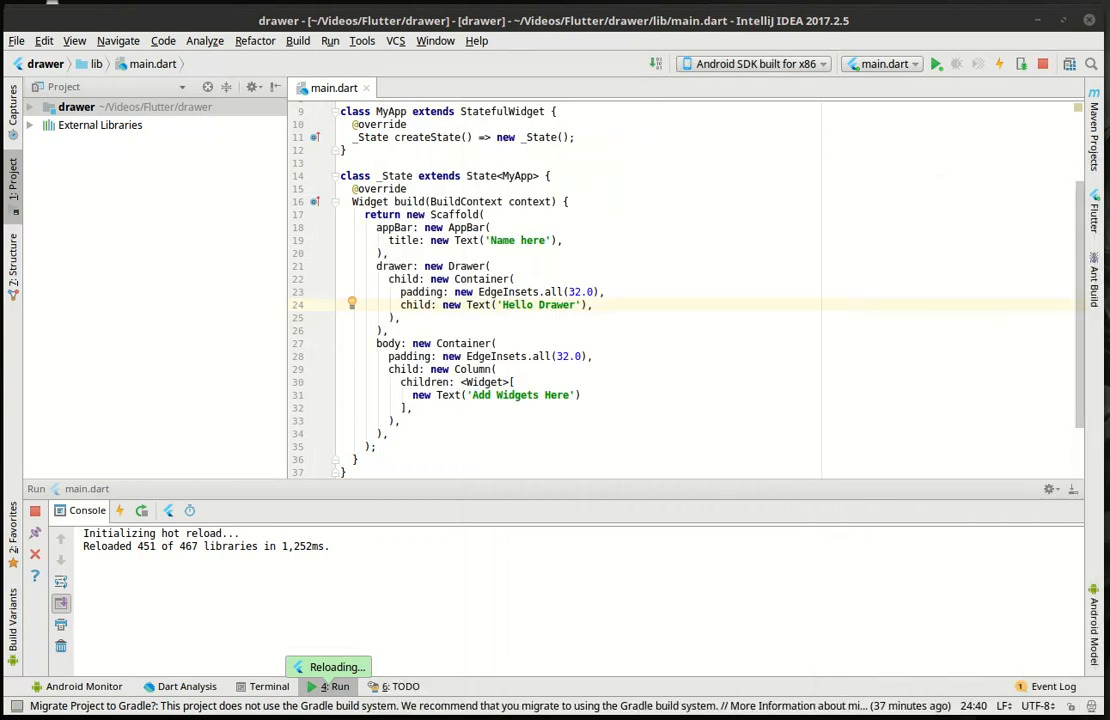
Step: Replace the 'Hello Drawer' Text with a Column holding it plus a new RaisedButton
double_click(540, 305)
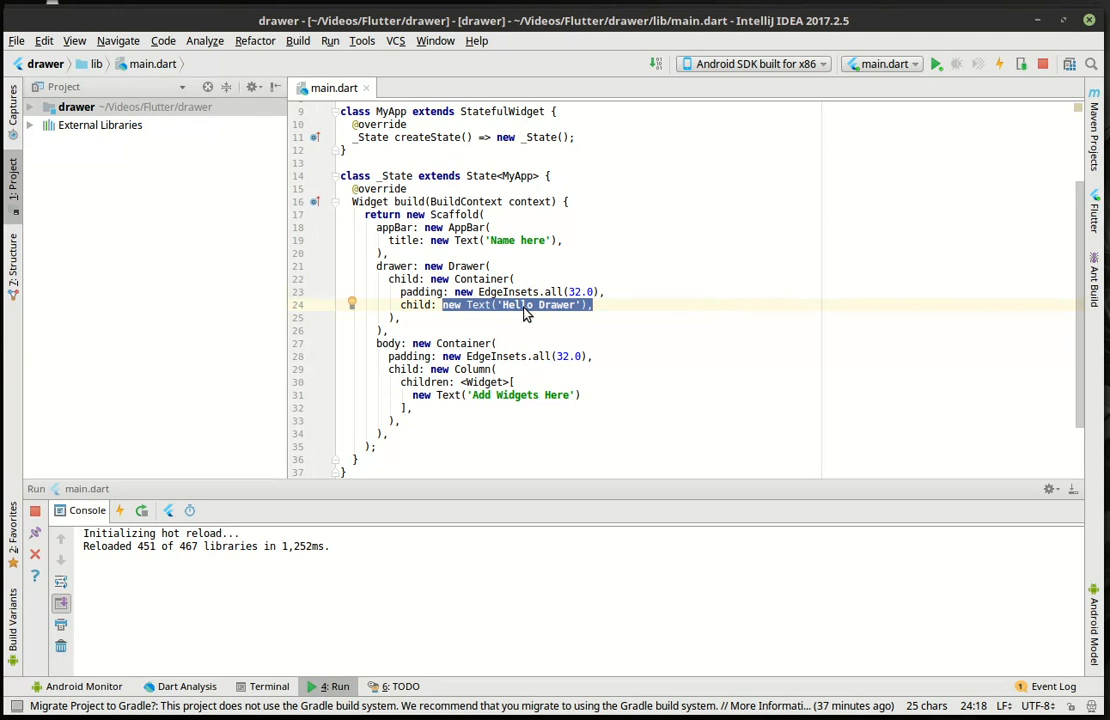
text(new Text('Hello Dra)
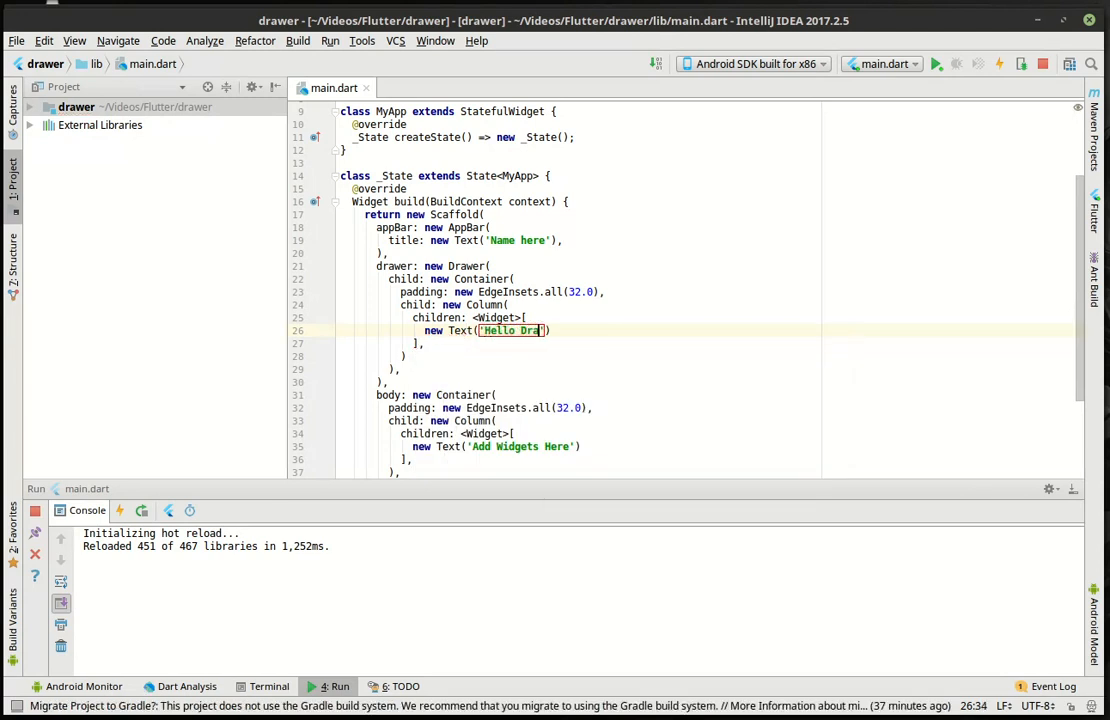
text(wer)
text(new)
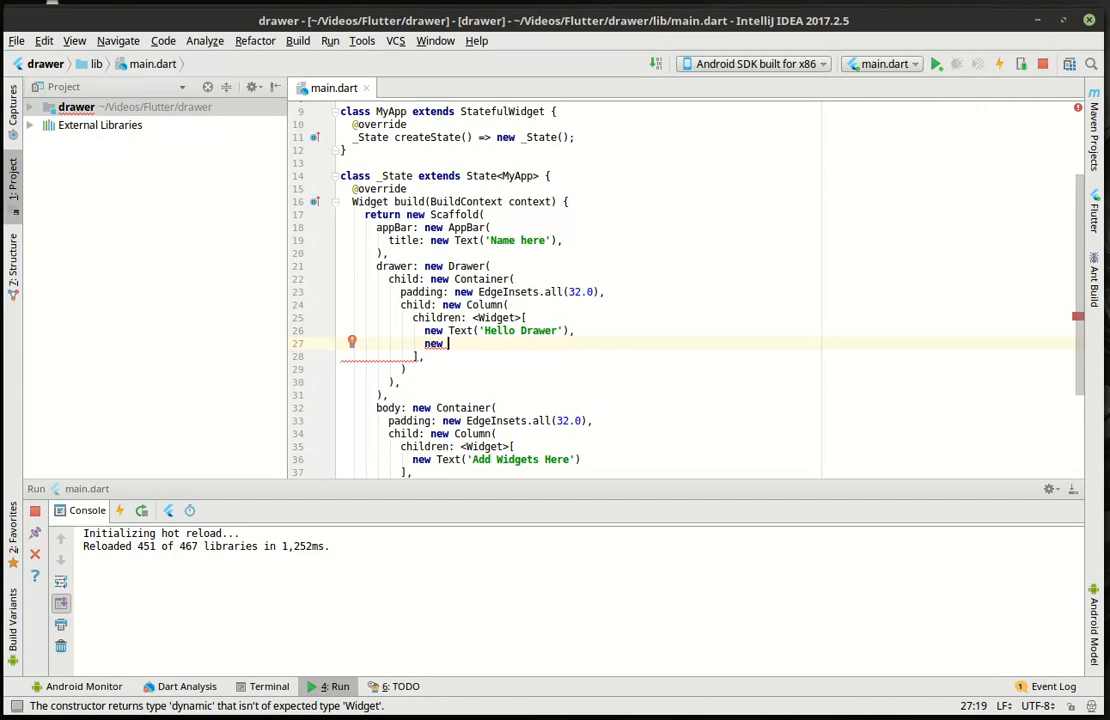
text(Raid)
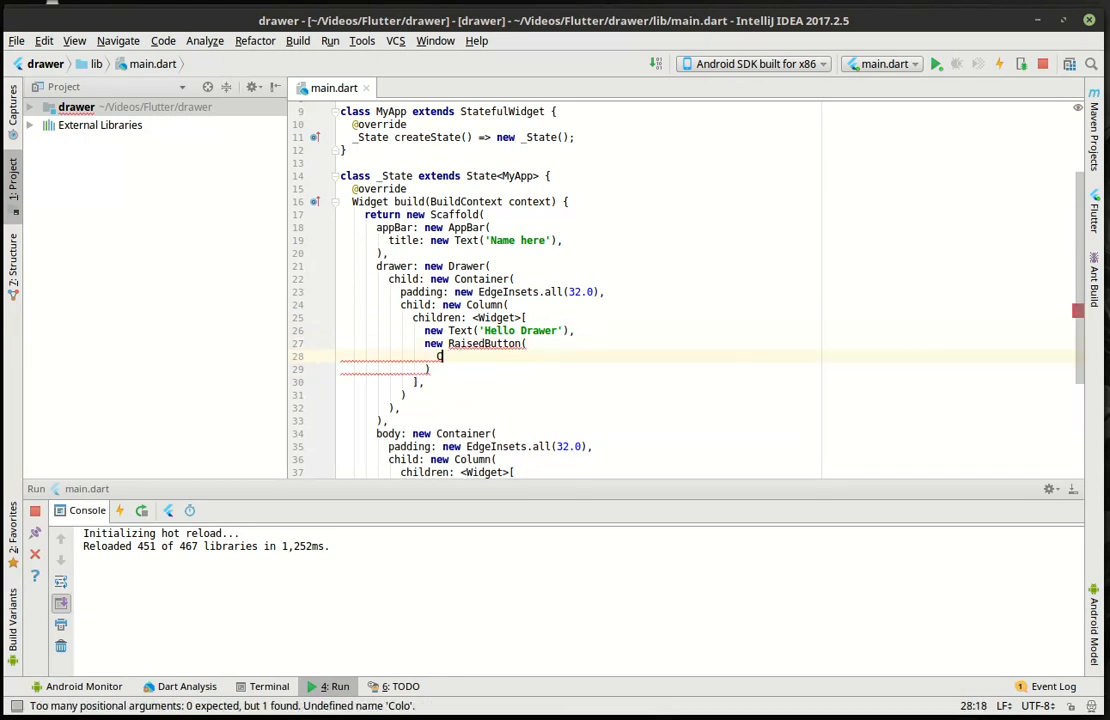
Step: Make the drawer's RaisedButton Colors.red with a 'Close' Text label
text(color: ,)
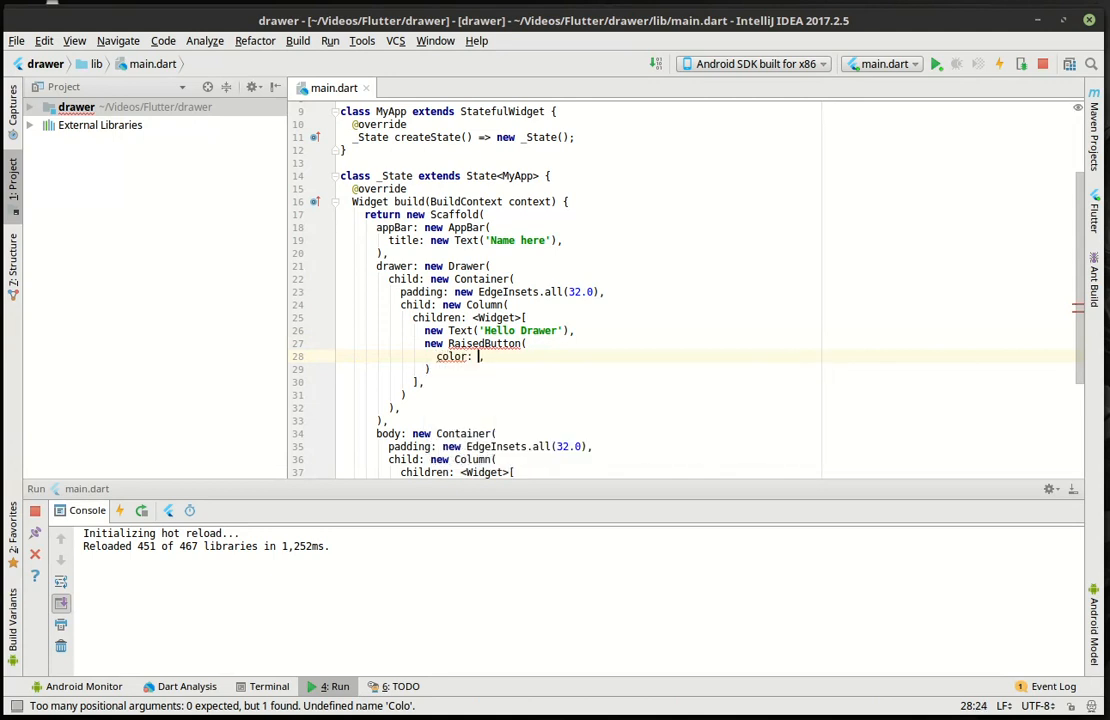
text(C)
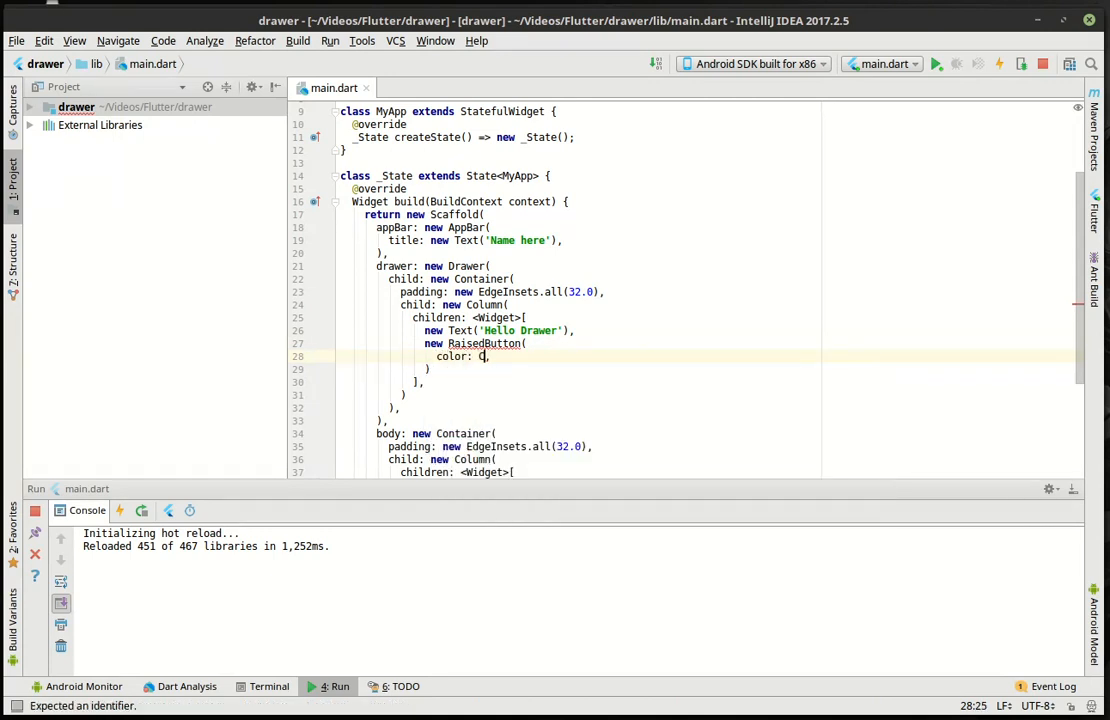
text(olors.)
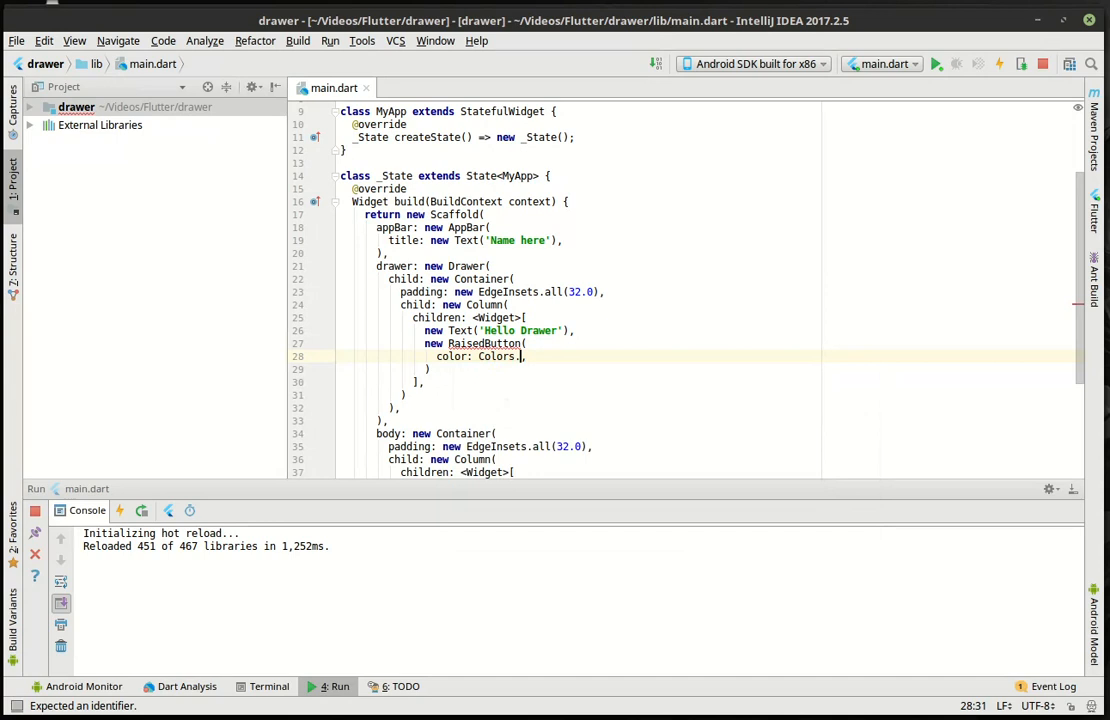
text(red)
text(child:)
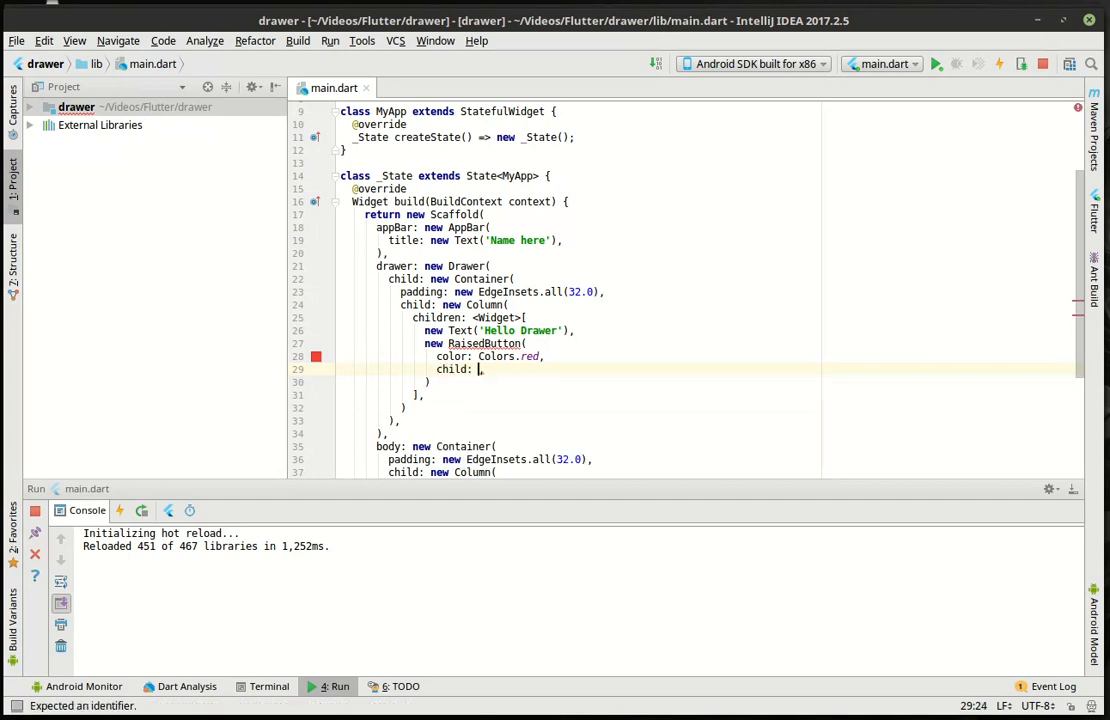
text(new Text(data))
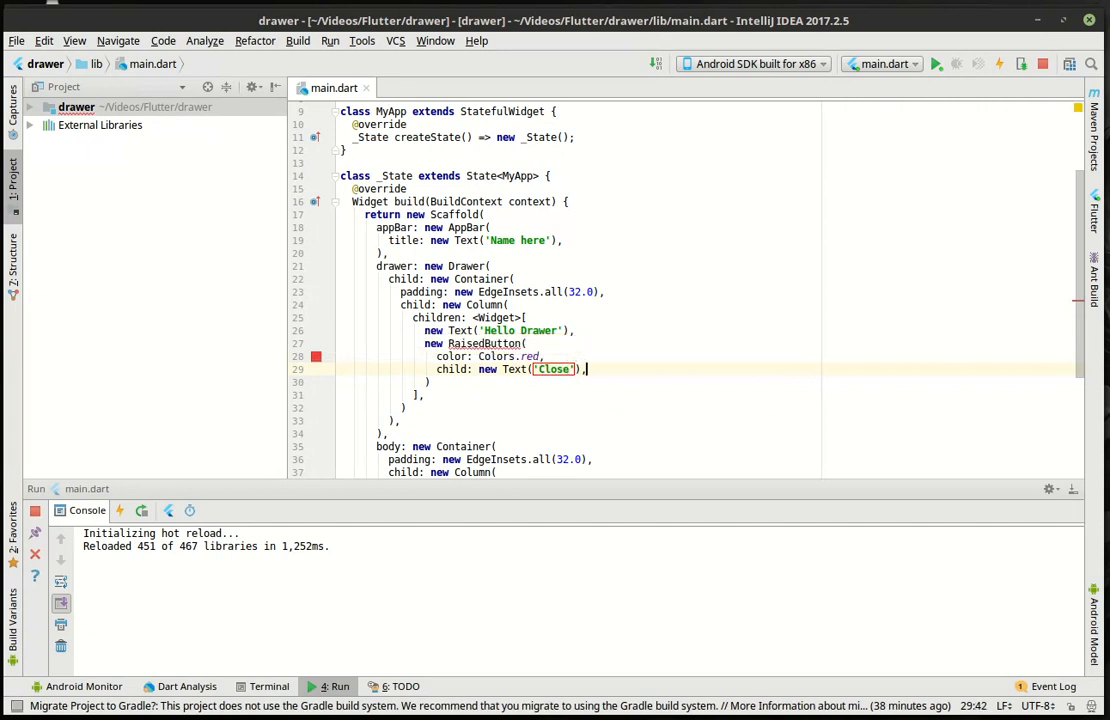
Step: Add an empty onPressed handler to the button and begin a Navigator call inside it
text(onPressed:)
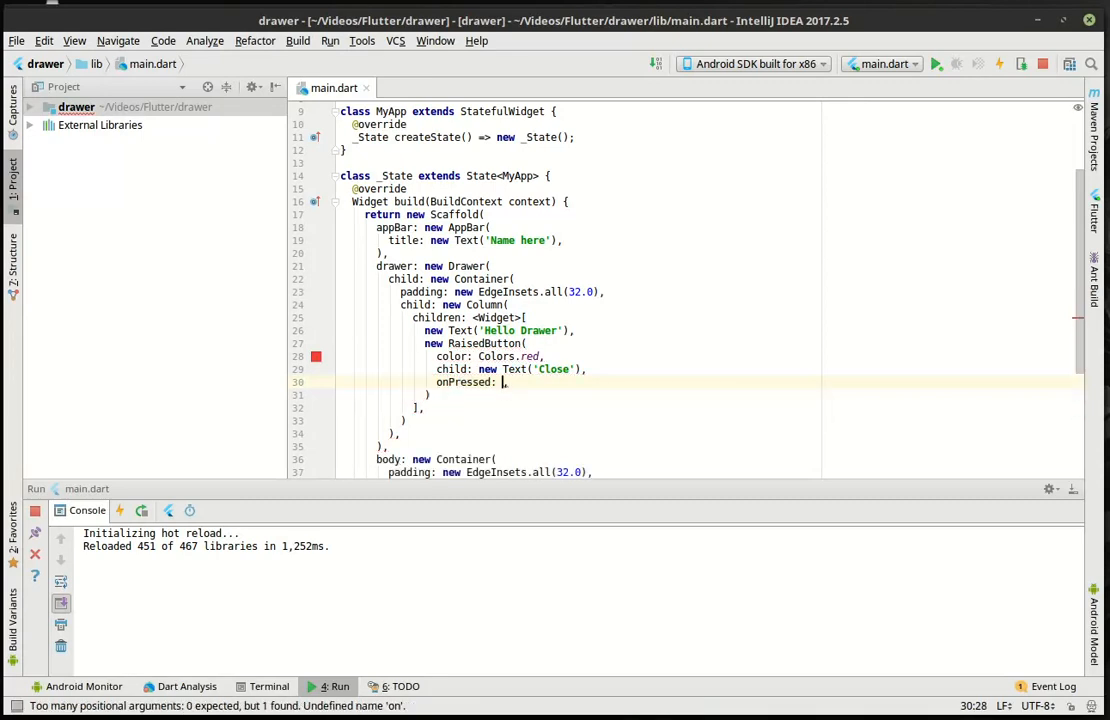
text(())
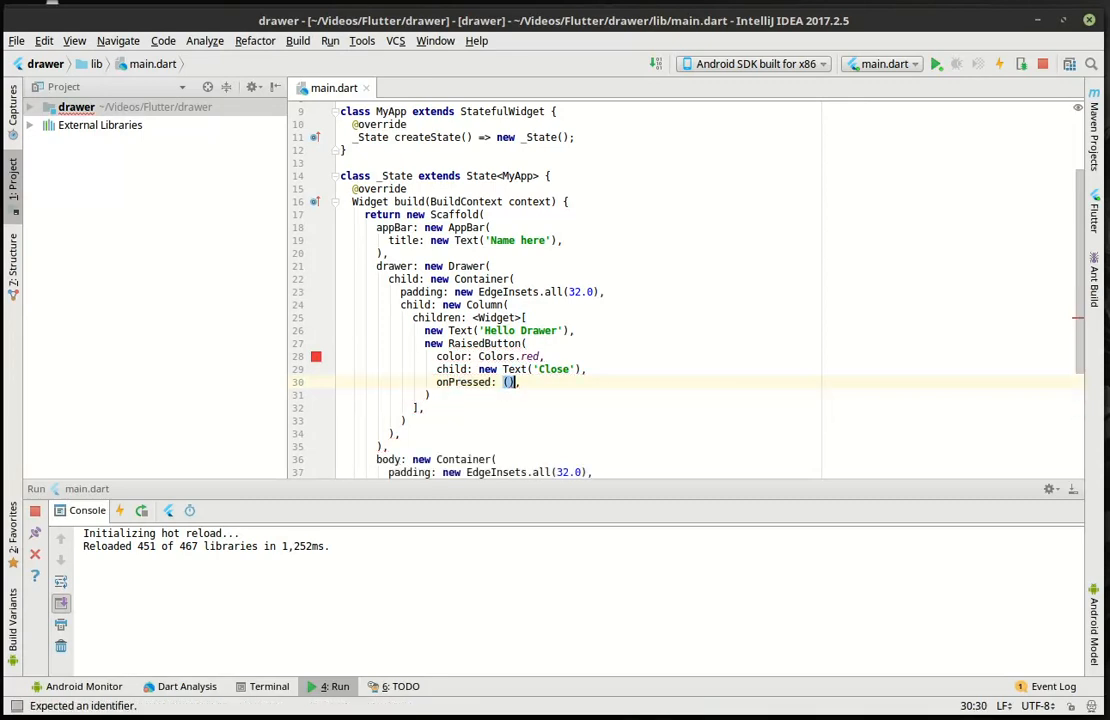
text({})
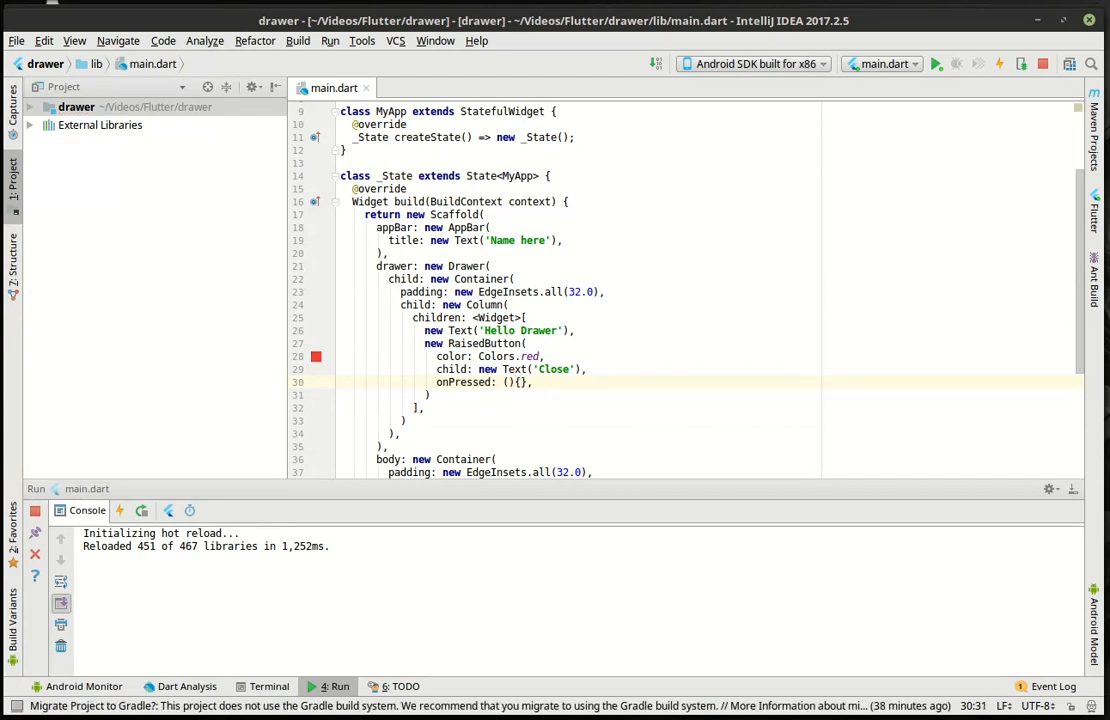
text(n;)
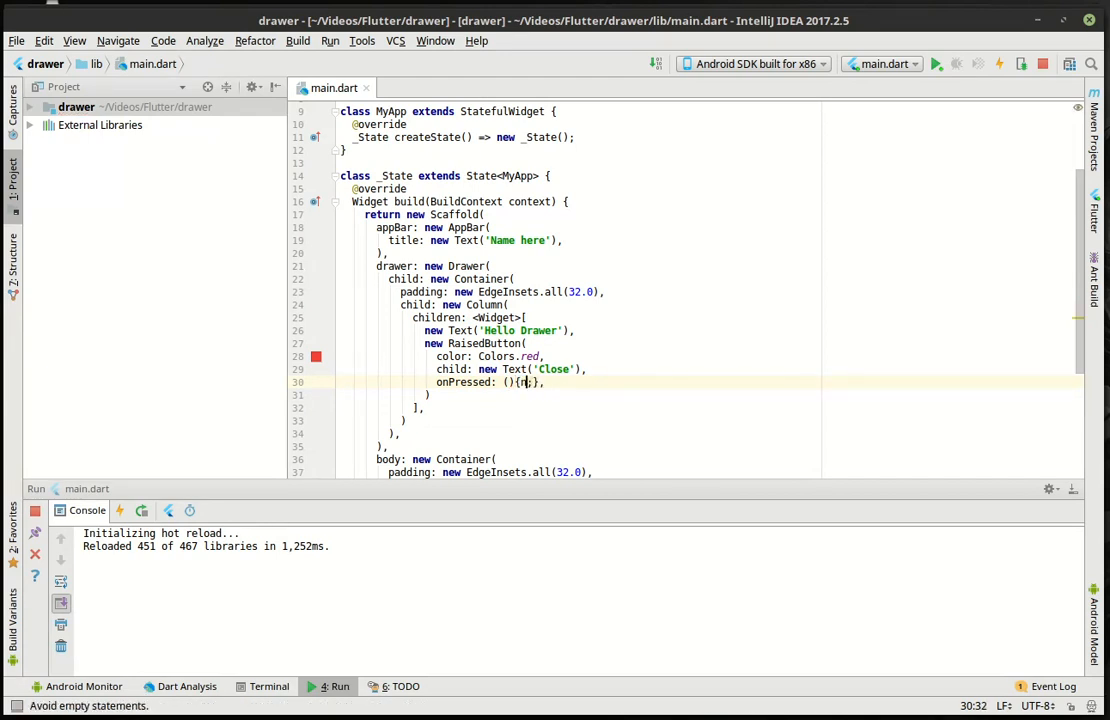
text(Navigator.pop(context)
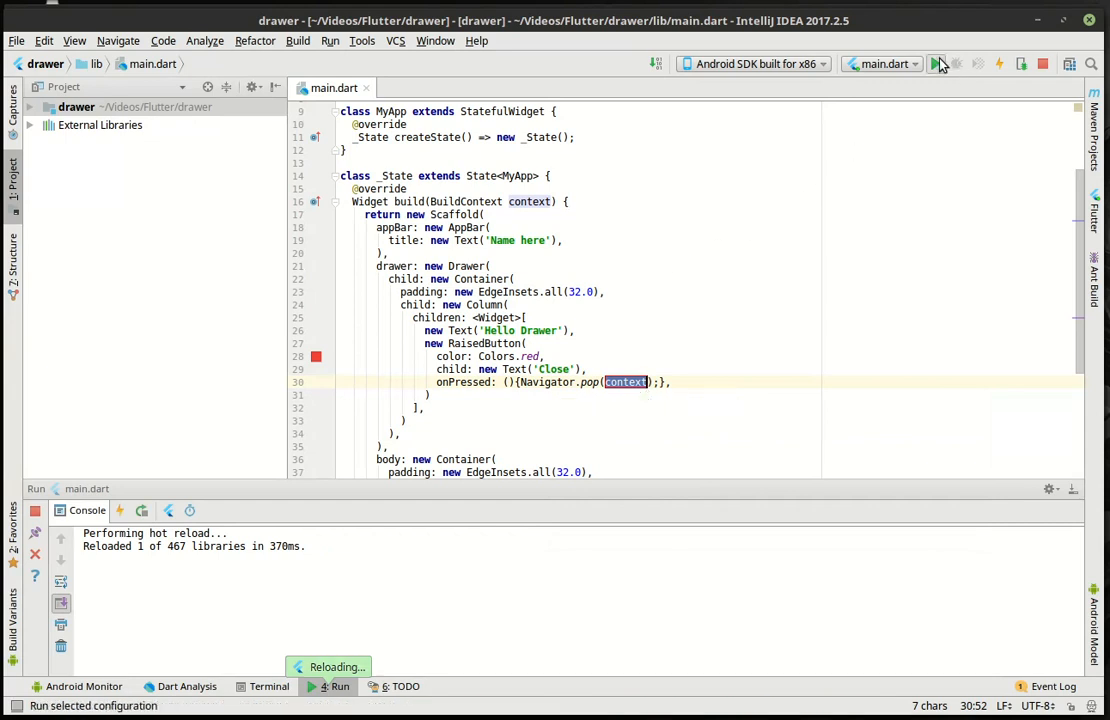
Step: Hot-reload the app, then open the drawer and tap Close to verify it dismisses
click(936, 63)
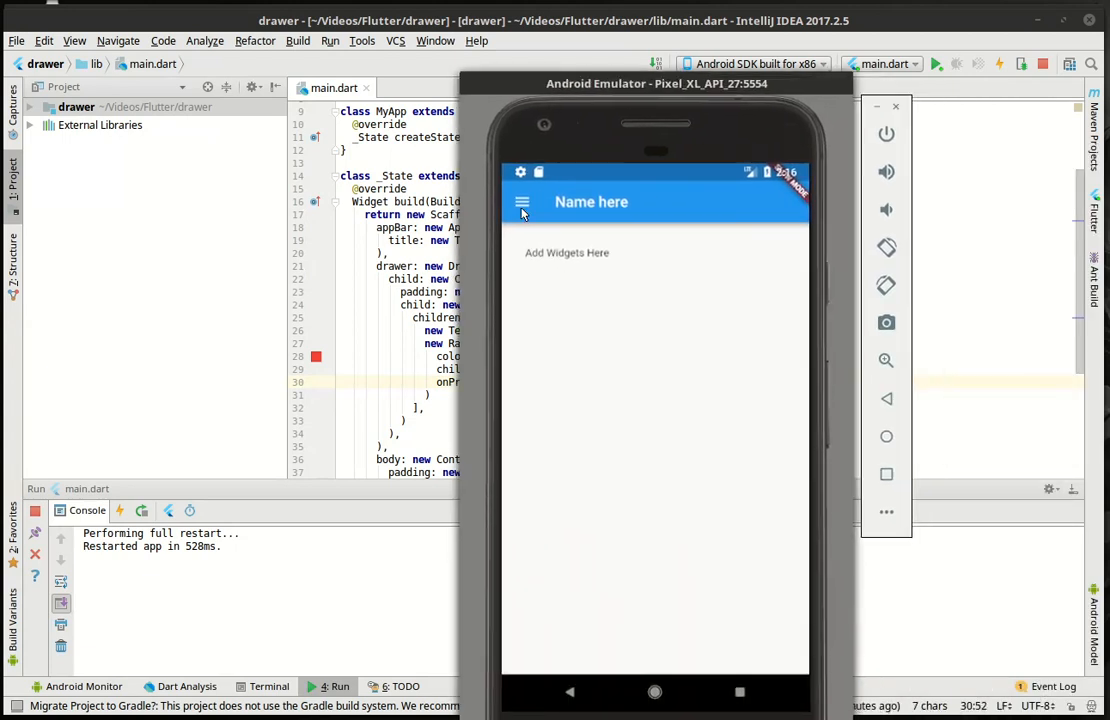
click(521, 204)
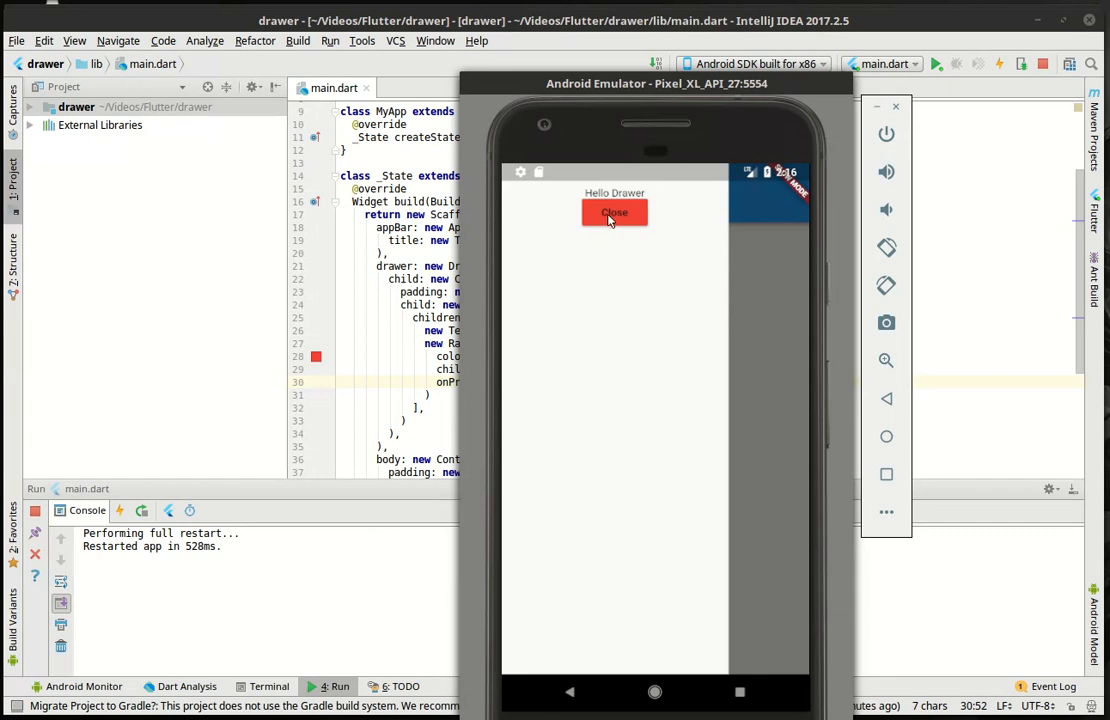
click(614, 213)
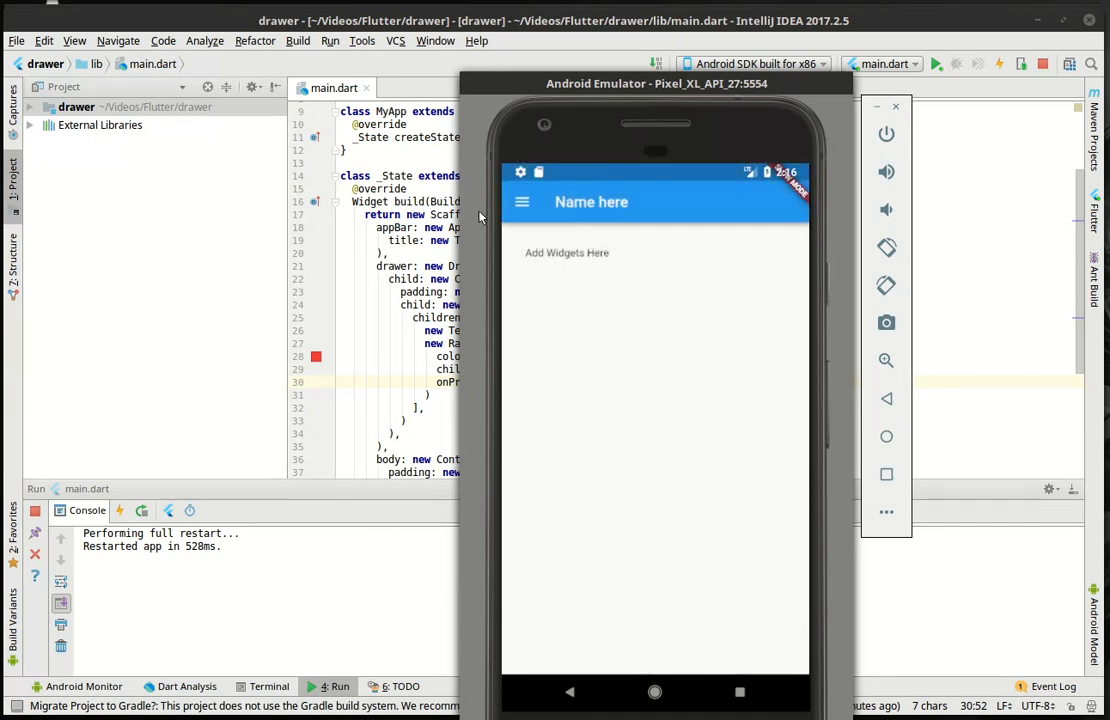
mouse_move(507, 192)
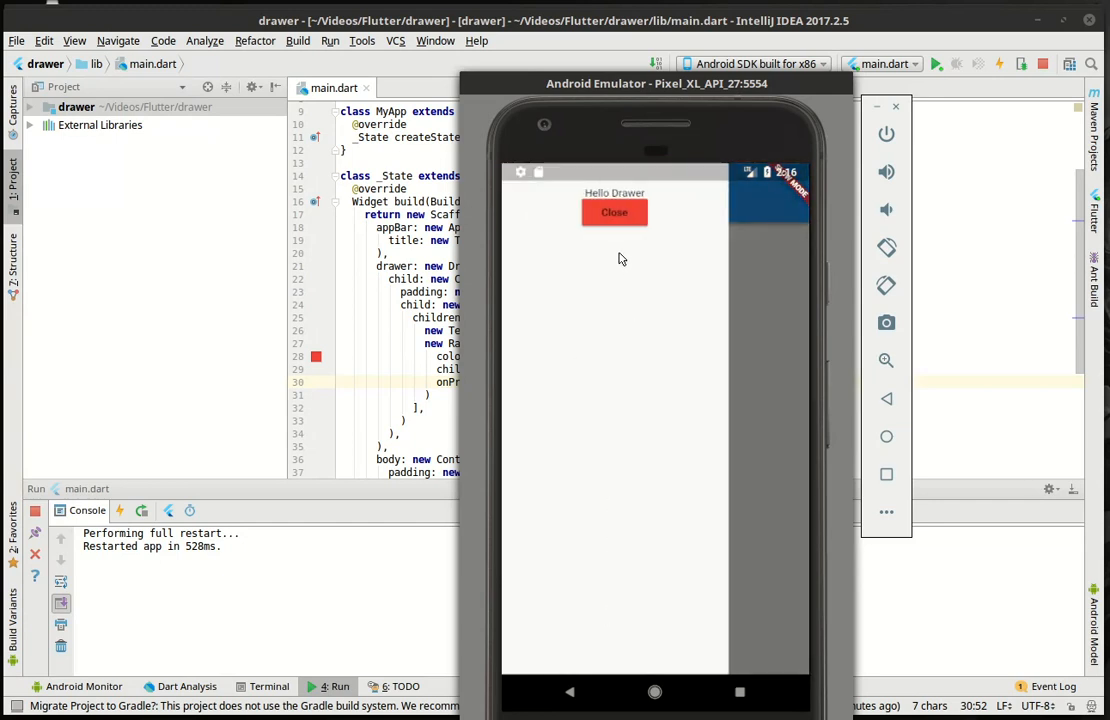
mouse_move(620, 303)
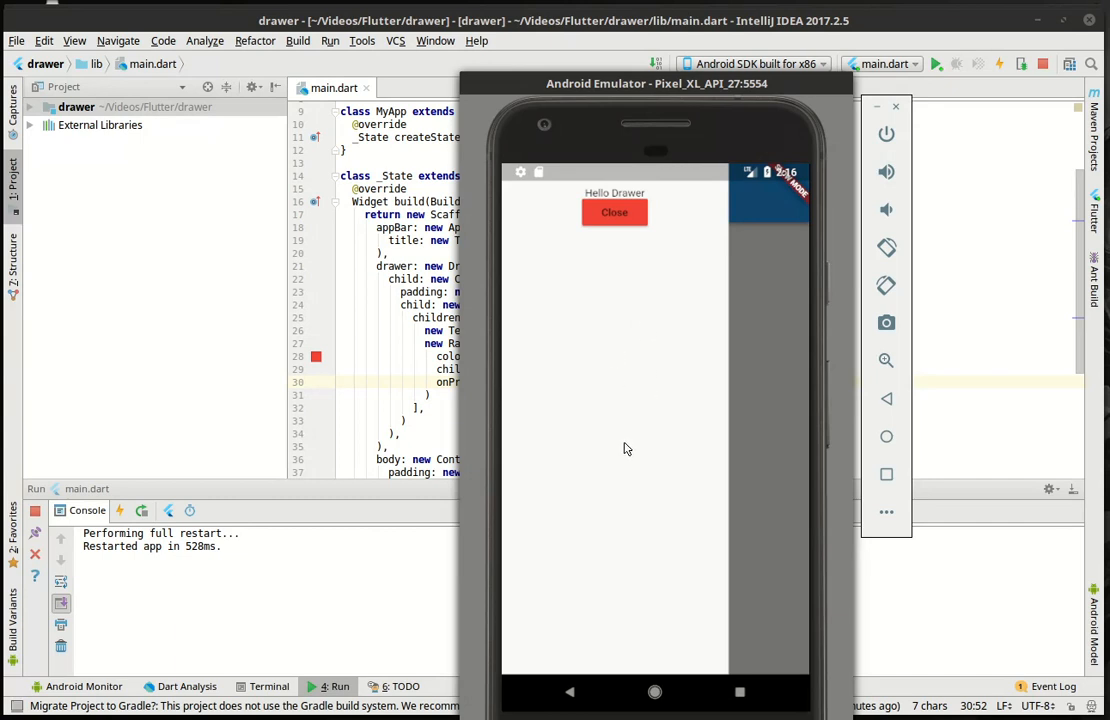
click(614, 212)
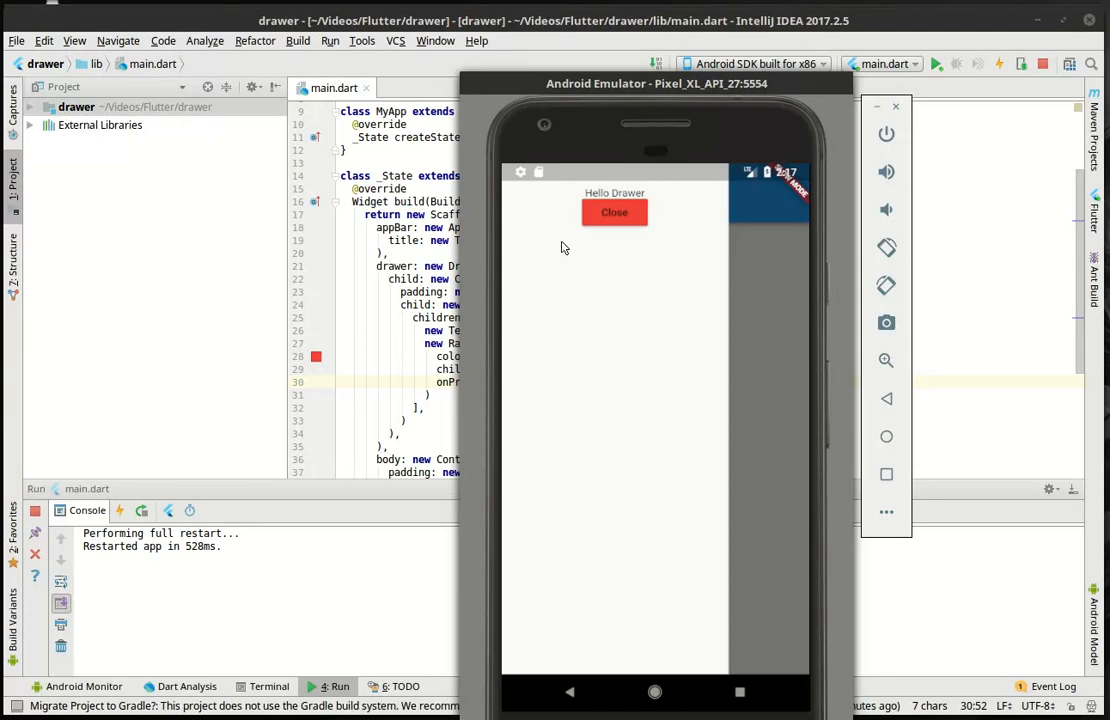
mouse_move(603, 527)
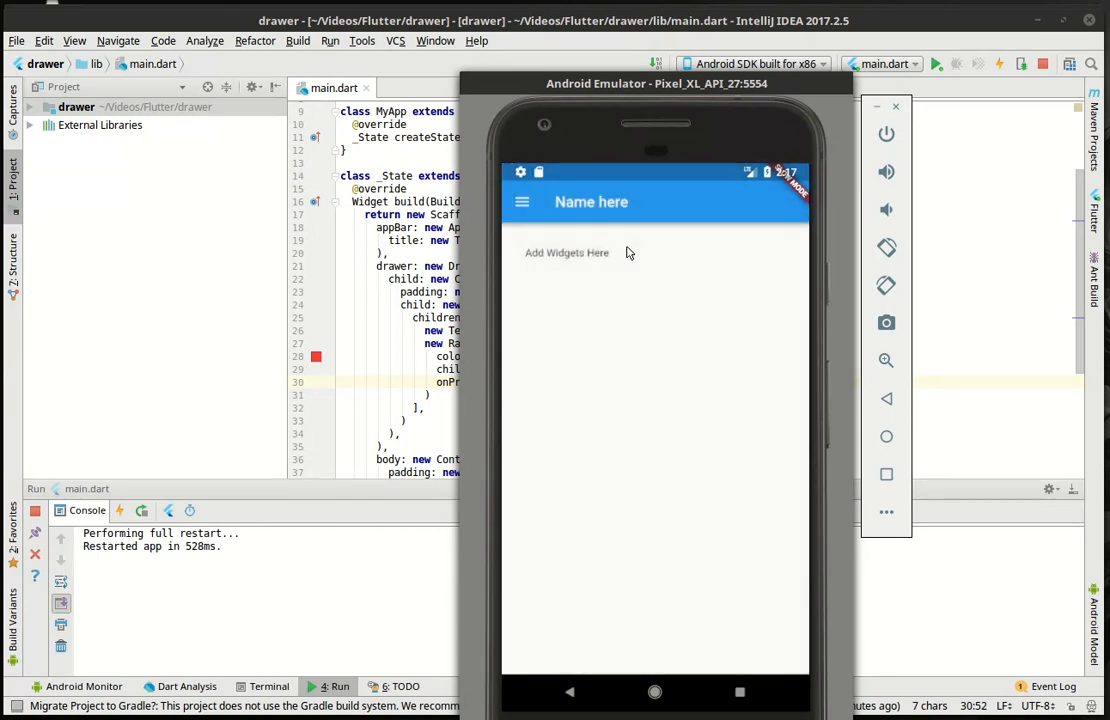
mouse_move(685, 542)
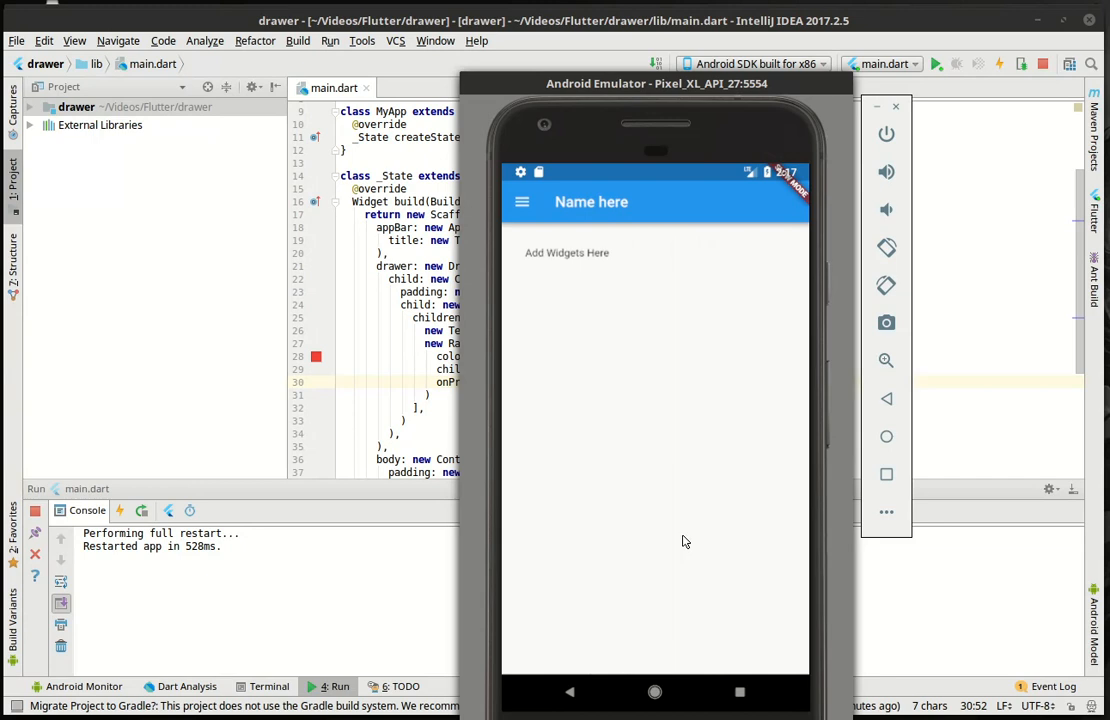
click(521, 201)
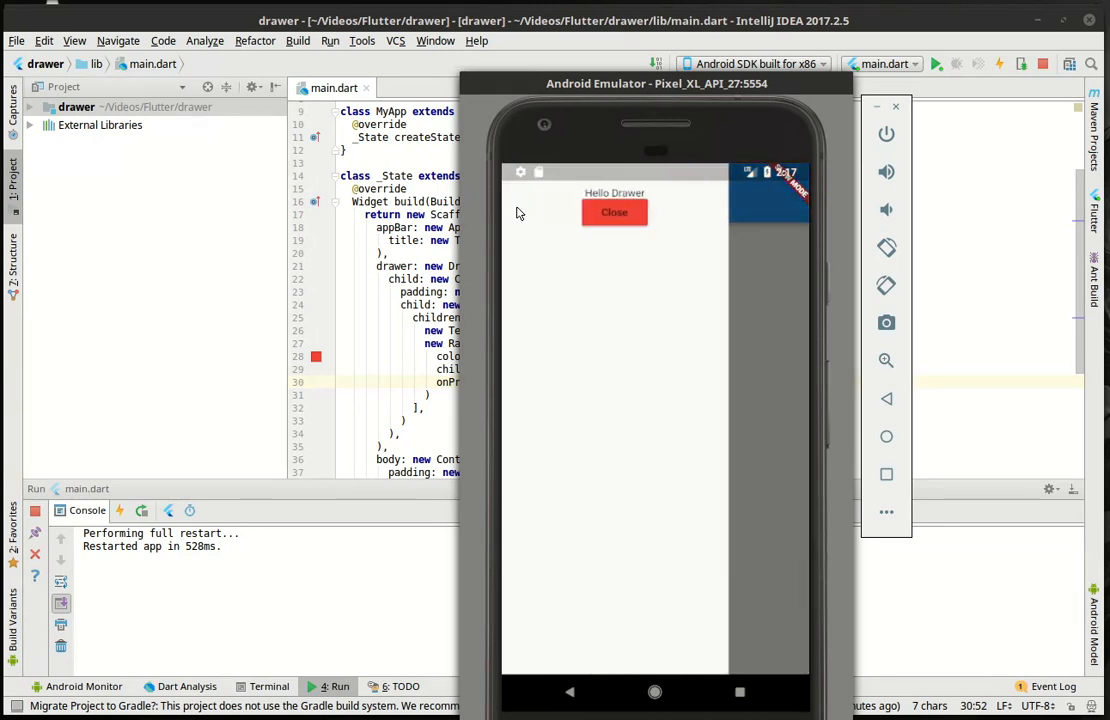
click(614, 212)
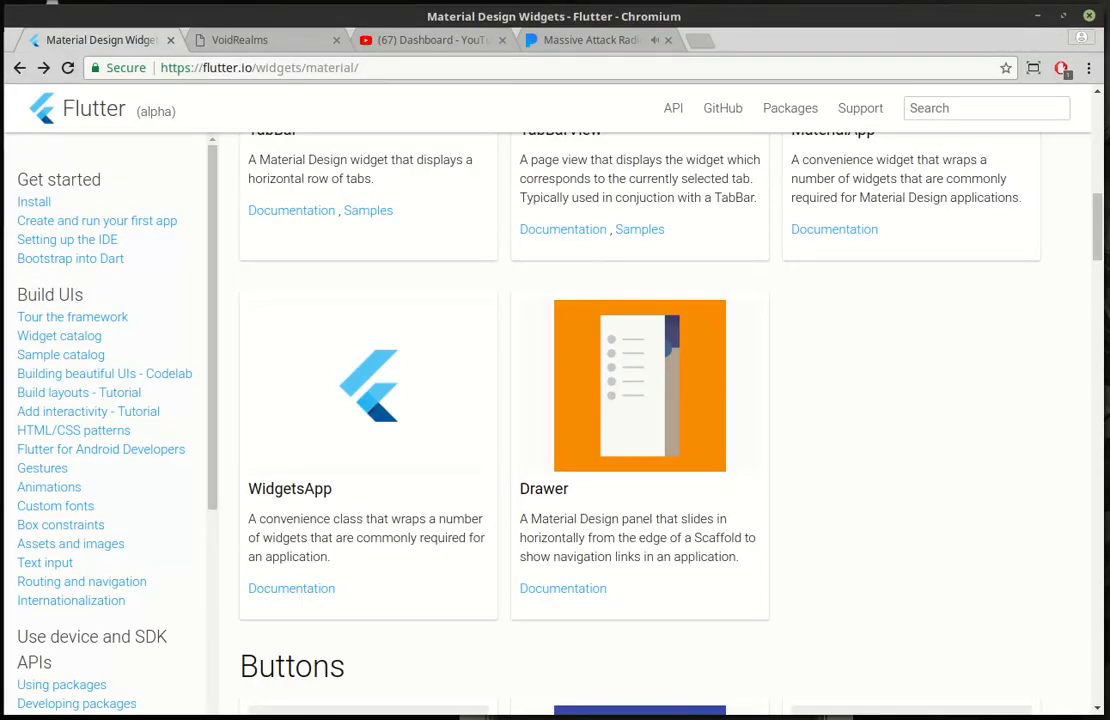
Step: On the VoidRealms site, go through the Tutorials page to the Contact page
click(240, 40)
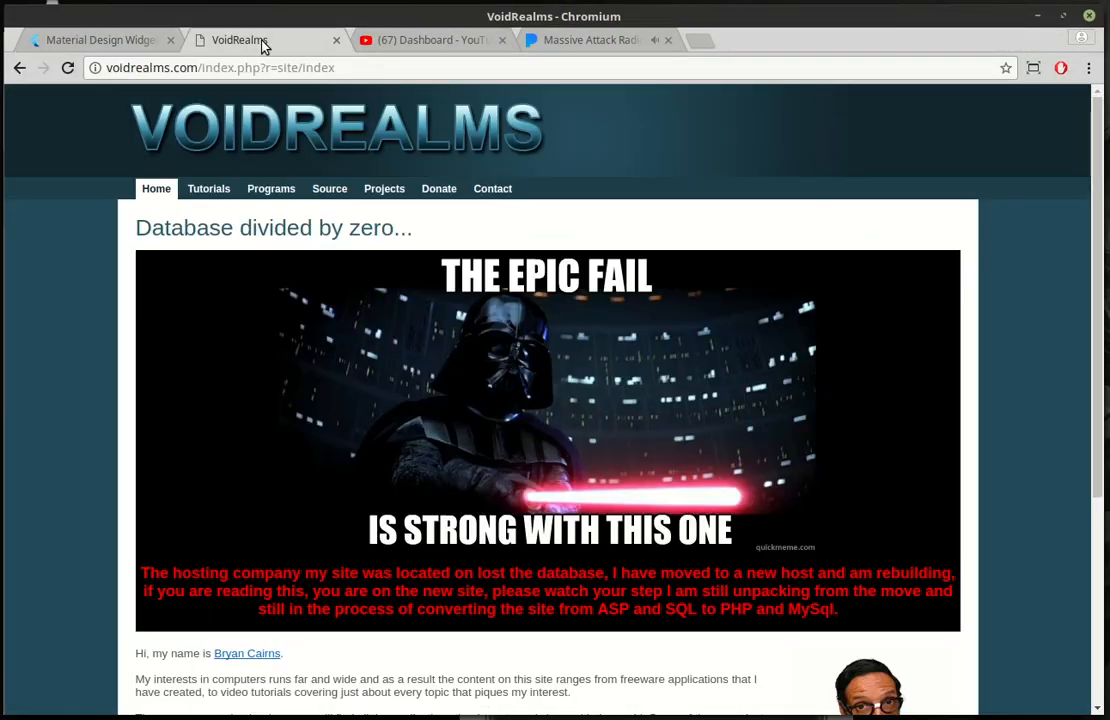
mouse_move(209, 188)
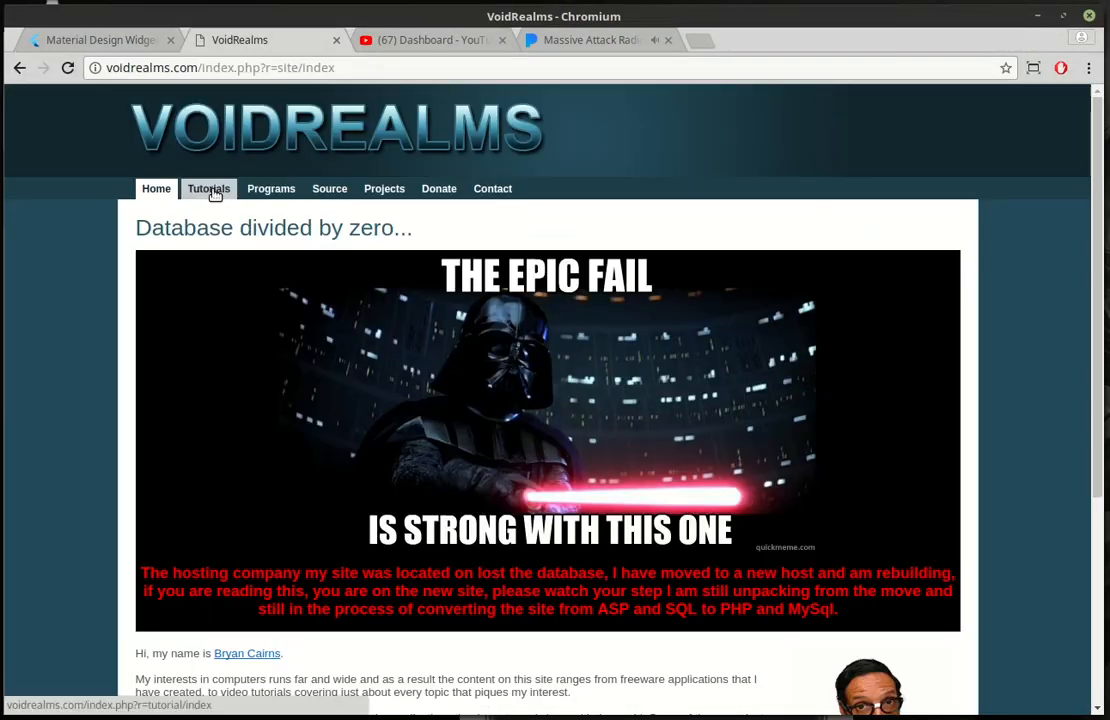
click(208, 188)
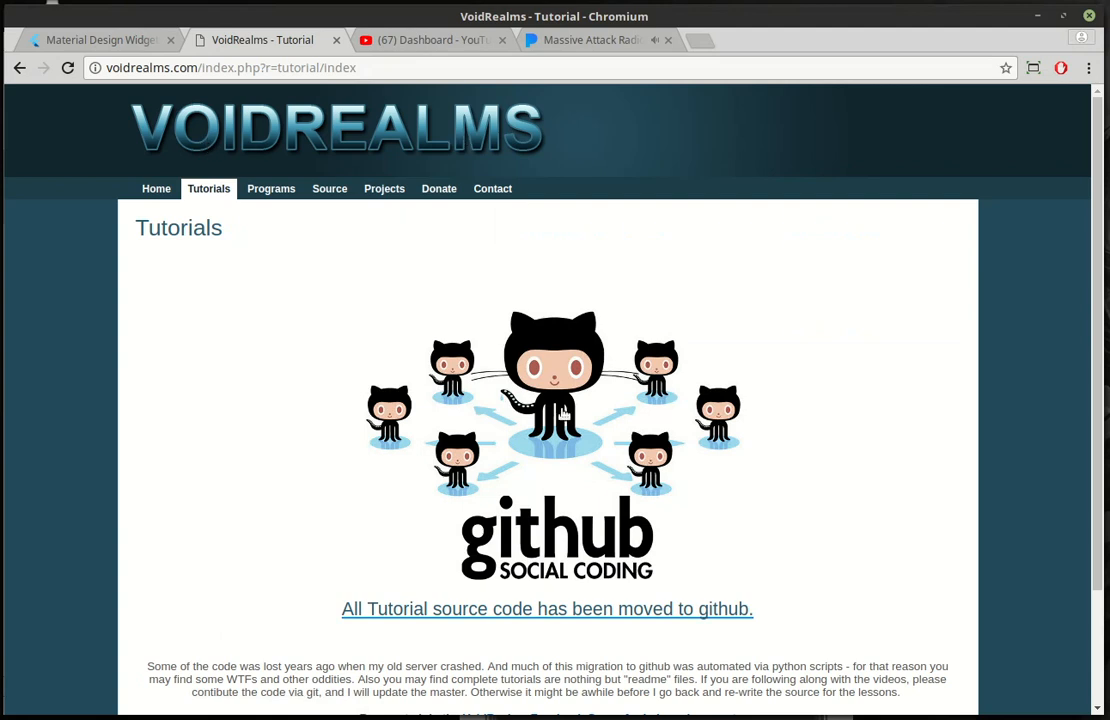
mouse_move(492, 188)
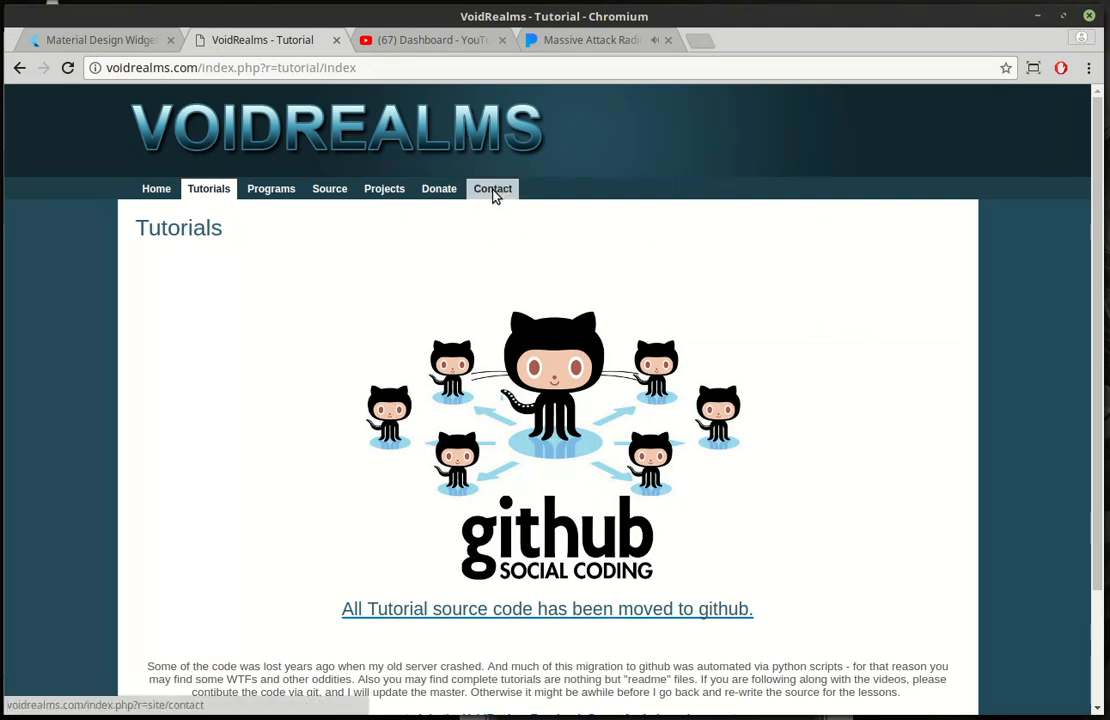
click(492, 188)
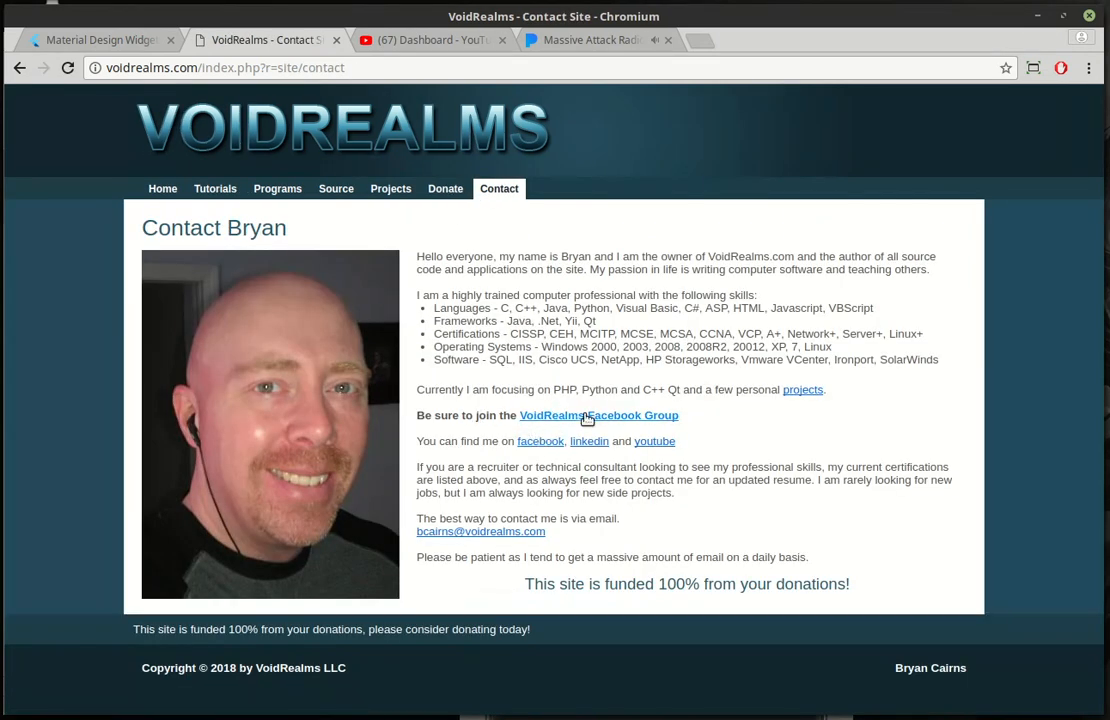
mouse_move(625, 415)
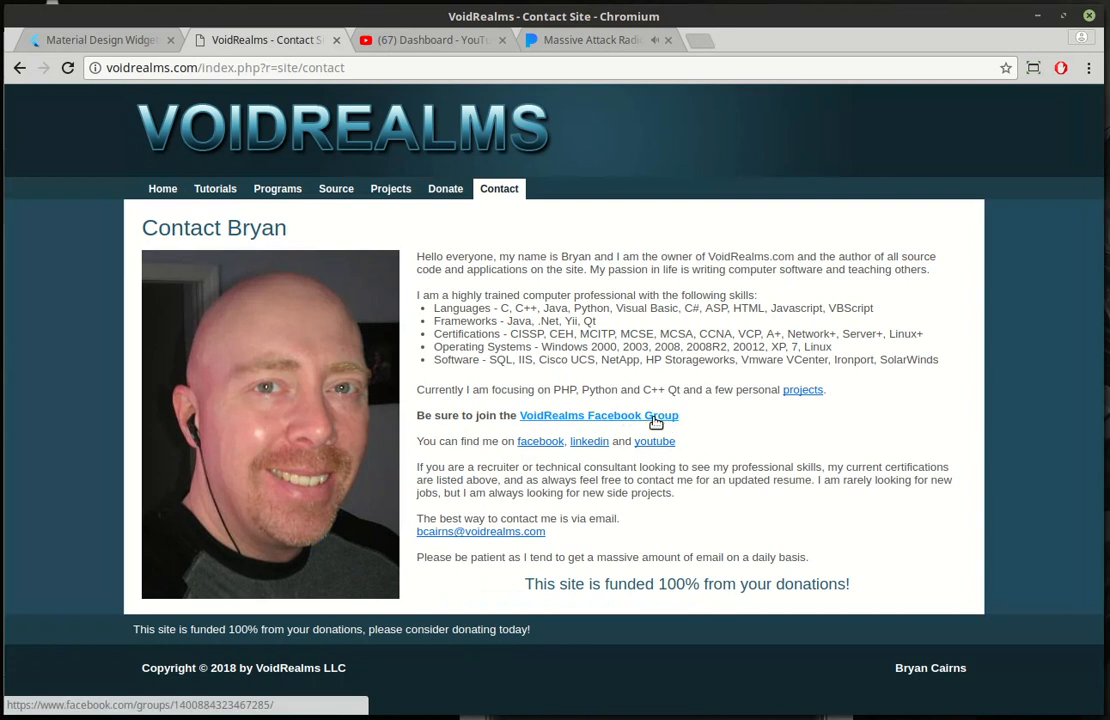